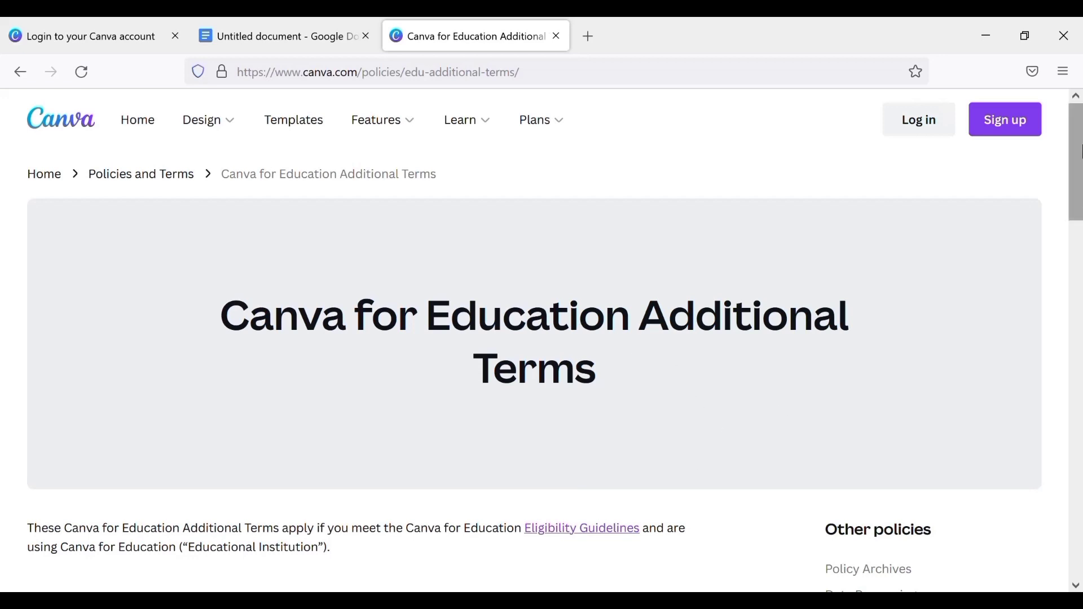
Review the student email address noted in the Google Docs document.
scroll(down, 3)
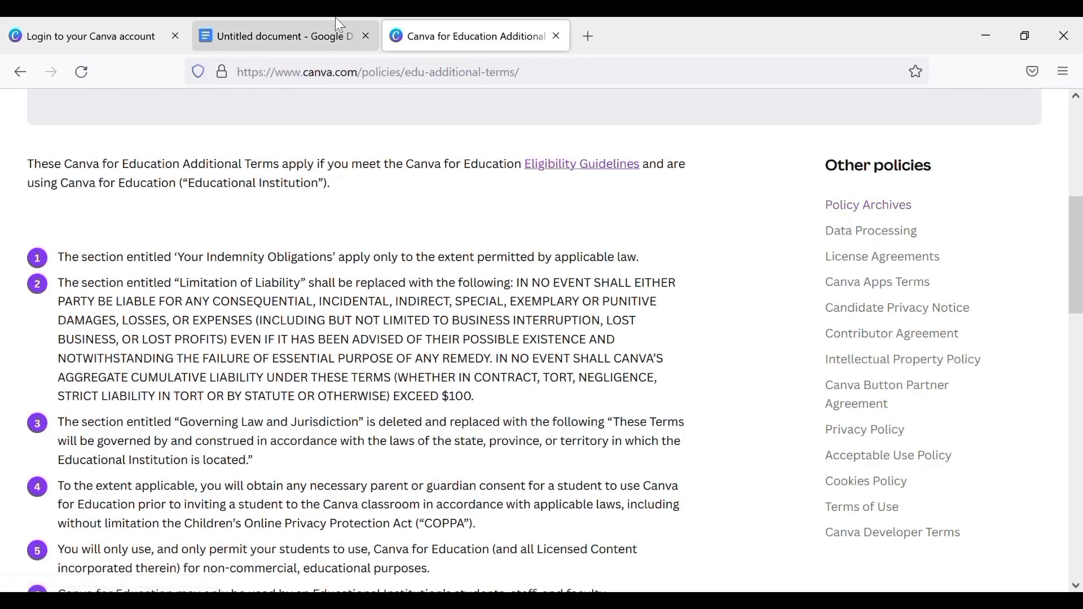
click(283, 35)
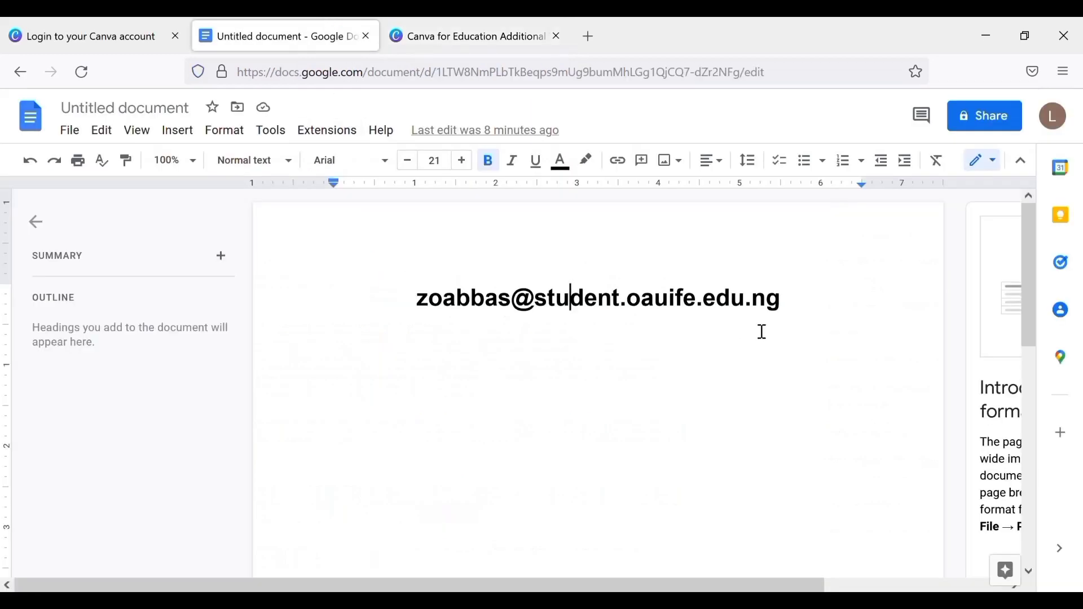
mouse_move(620, 325)
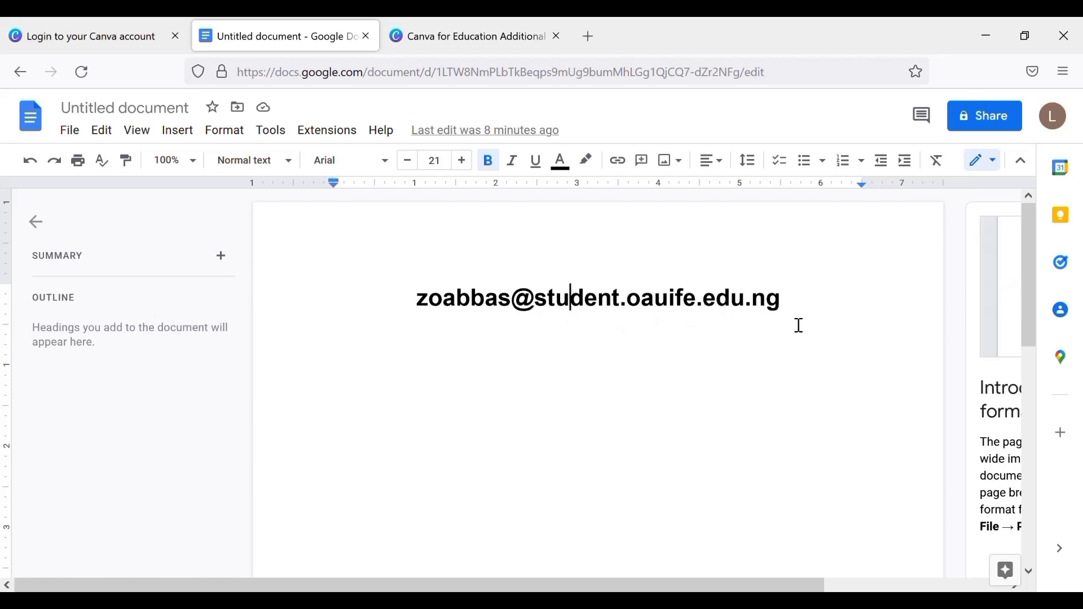
mouse_move(708, 307)
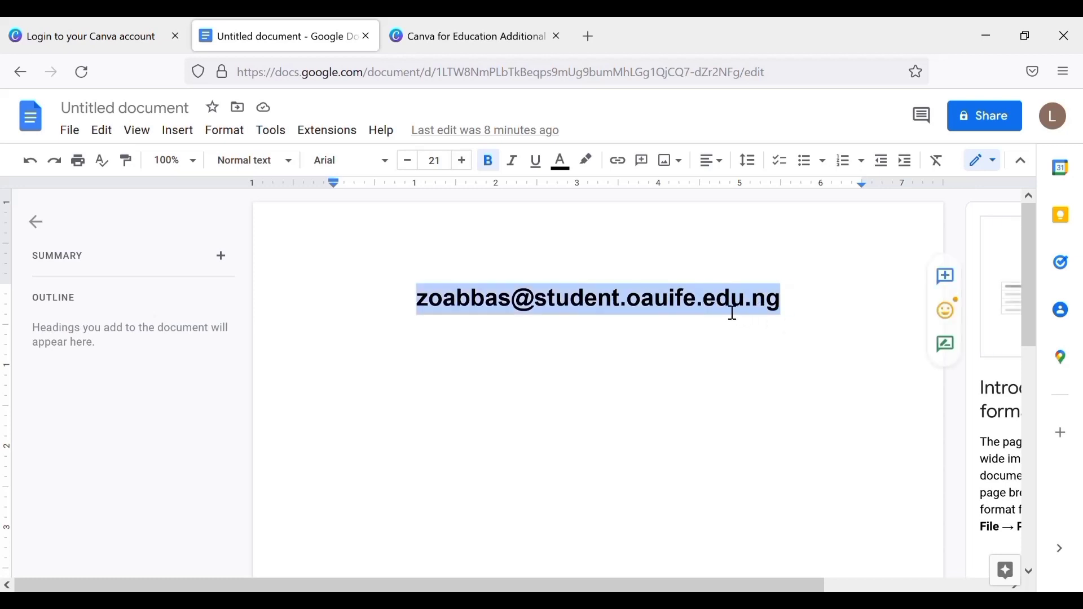
double_click(723, 298)
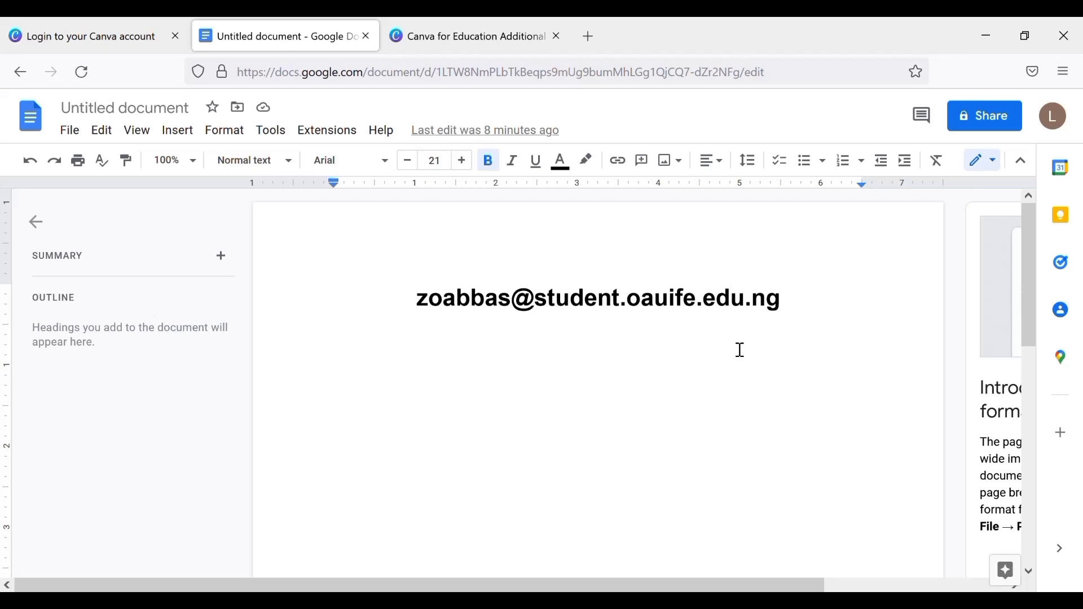
mouse_move(686, 374)
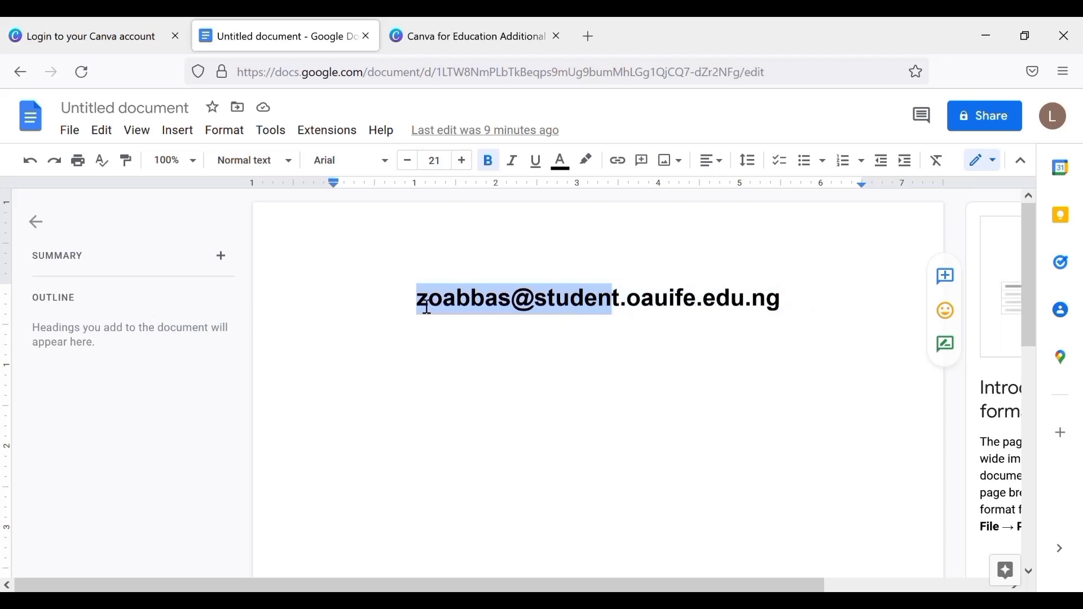
click(569, 298)
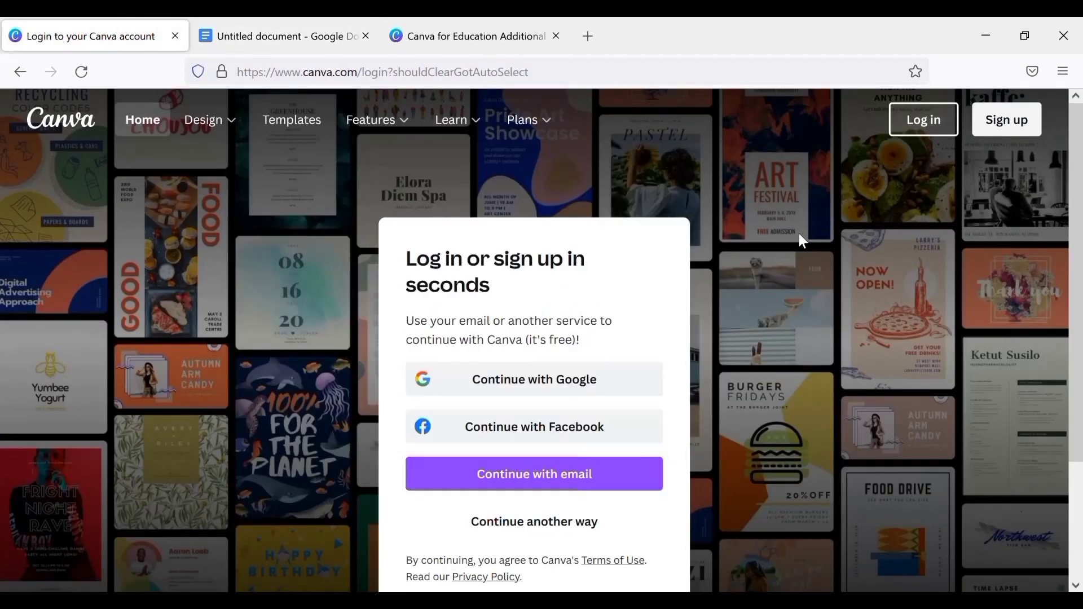
mouse_move(960, 123)
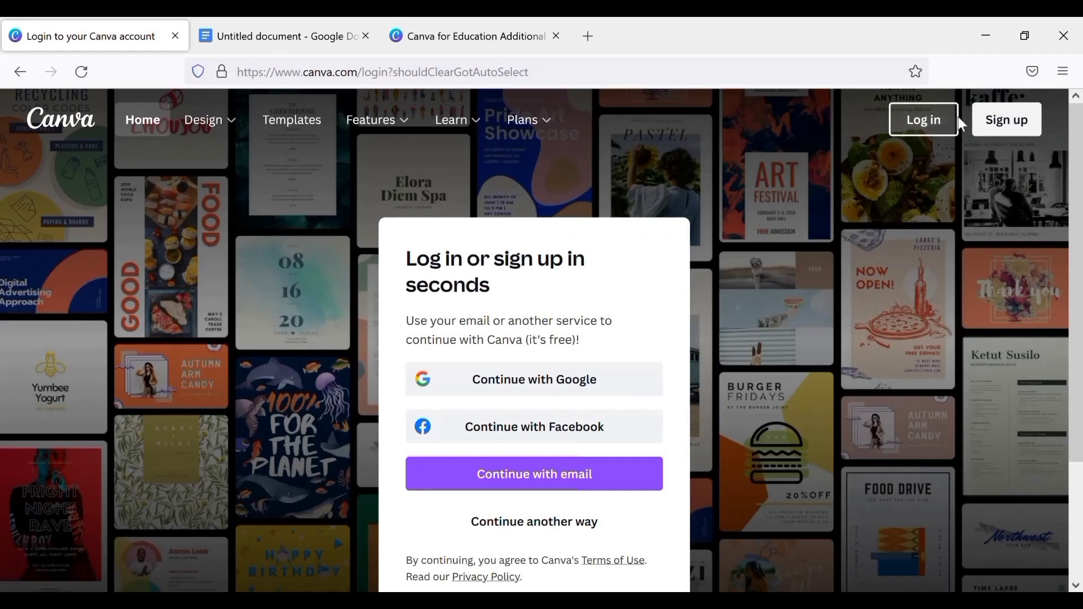
mouse_move(976, 170)
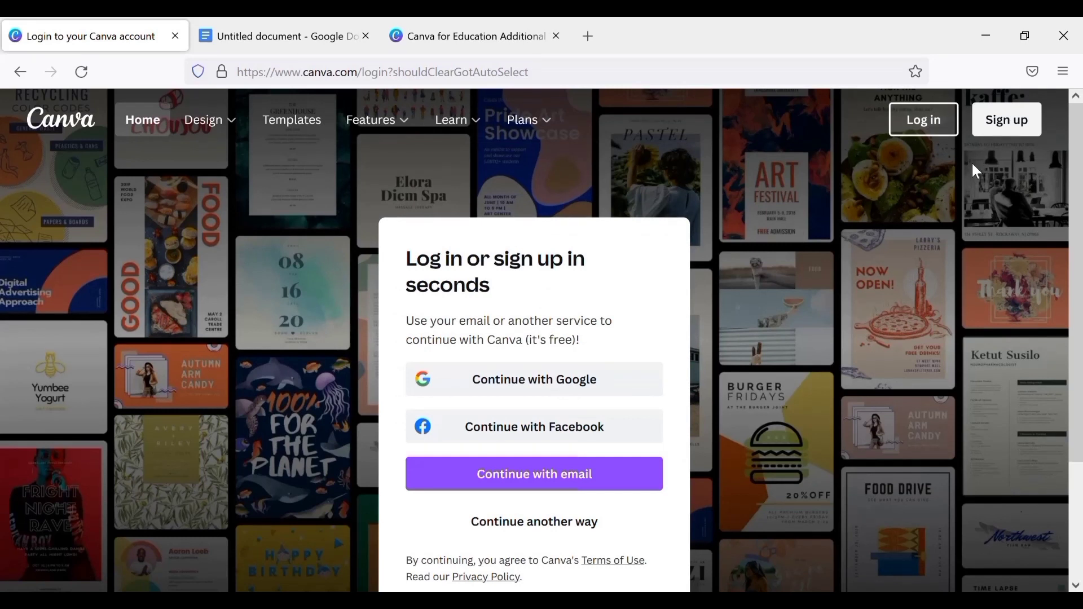
mouse_move(1003, 182)
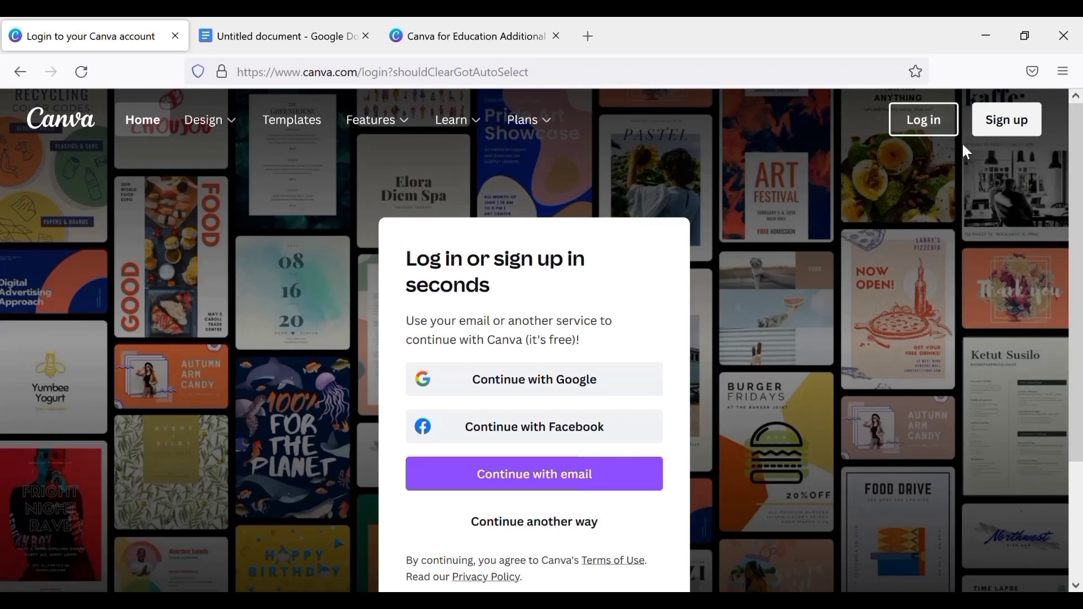
click(1005, 120)
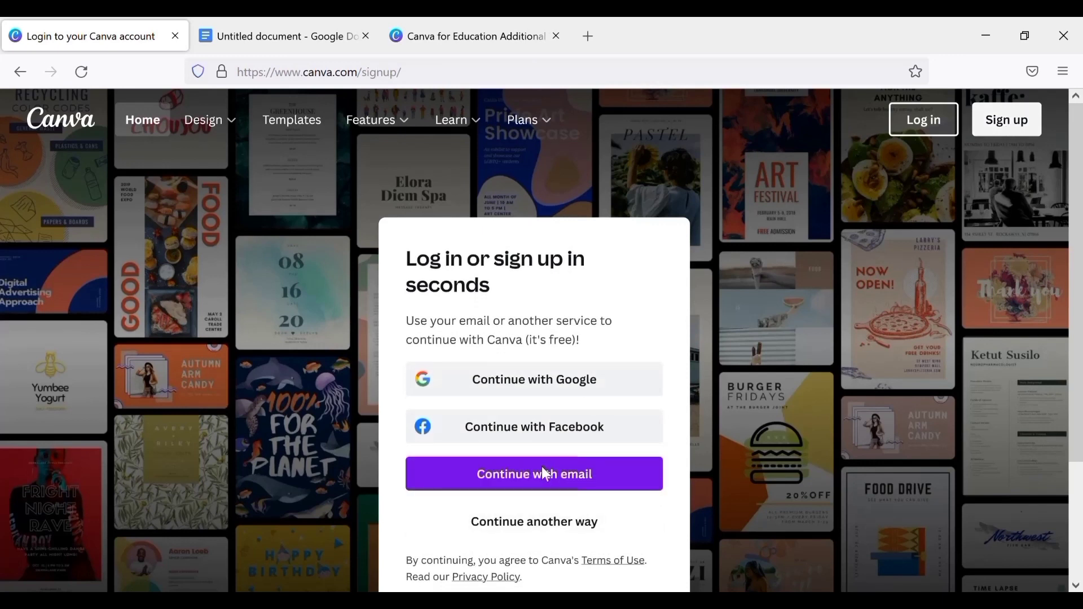
click(534, 474)
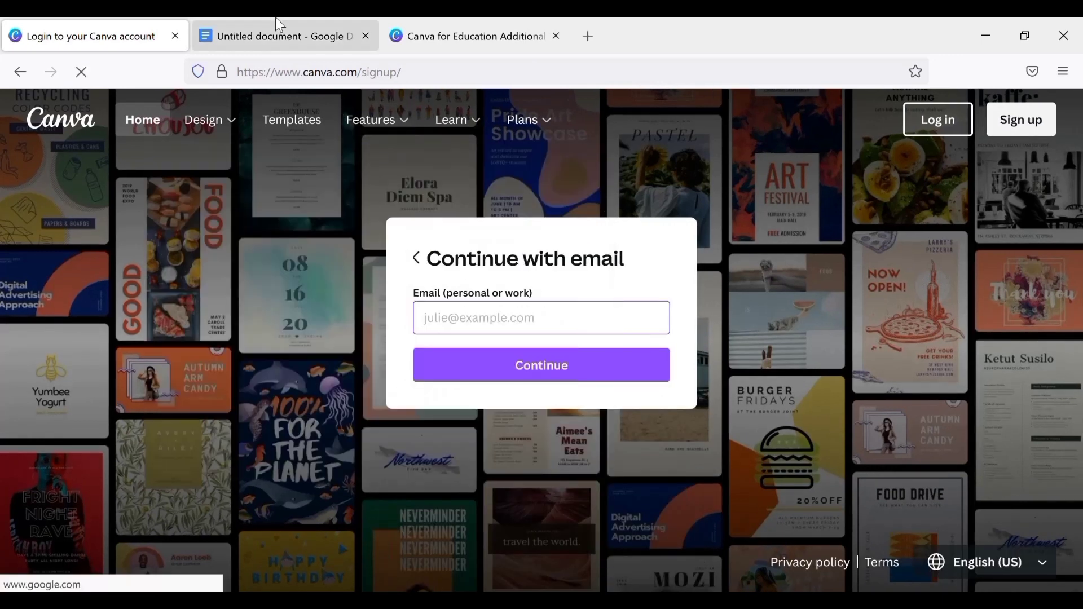
click(284, 35)
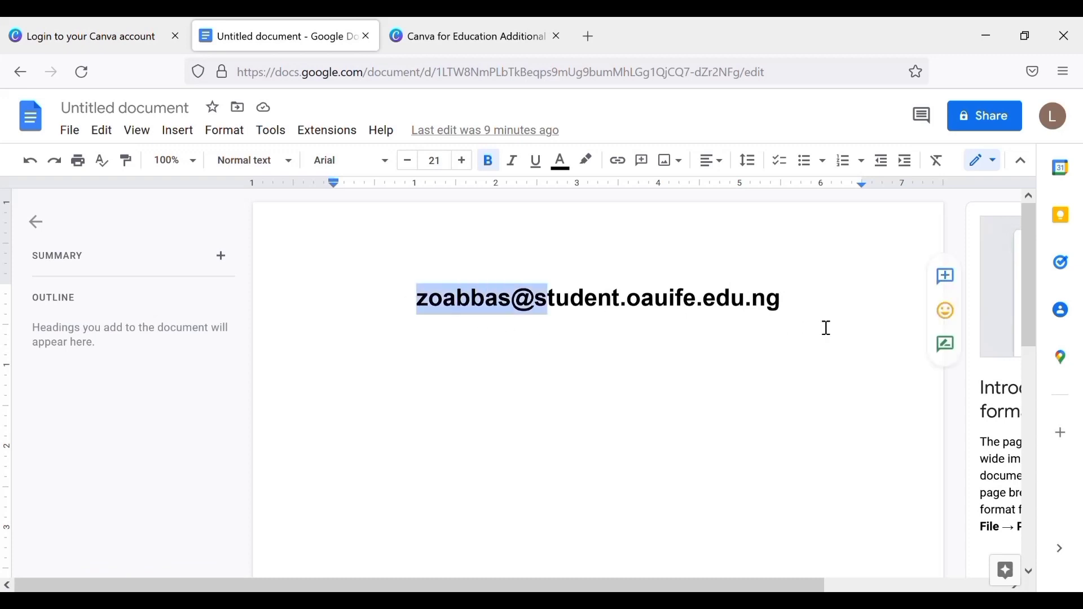
drag(546, 298, 779, 298)
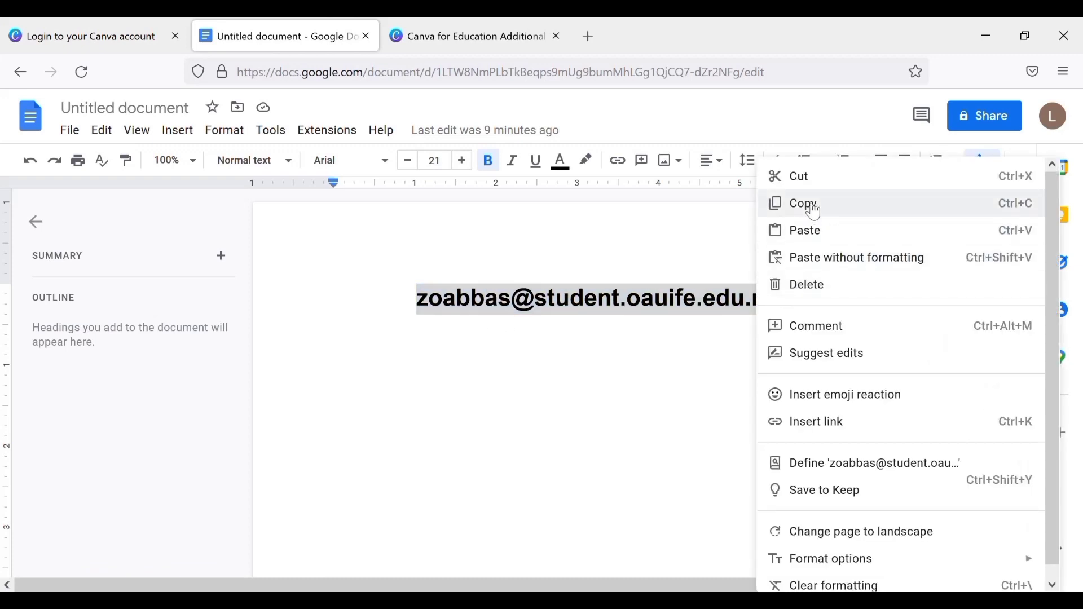
click(802, 202)
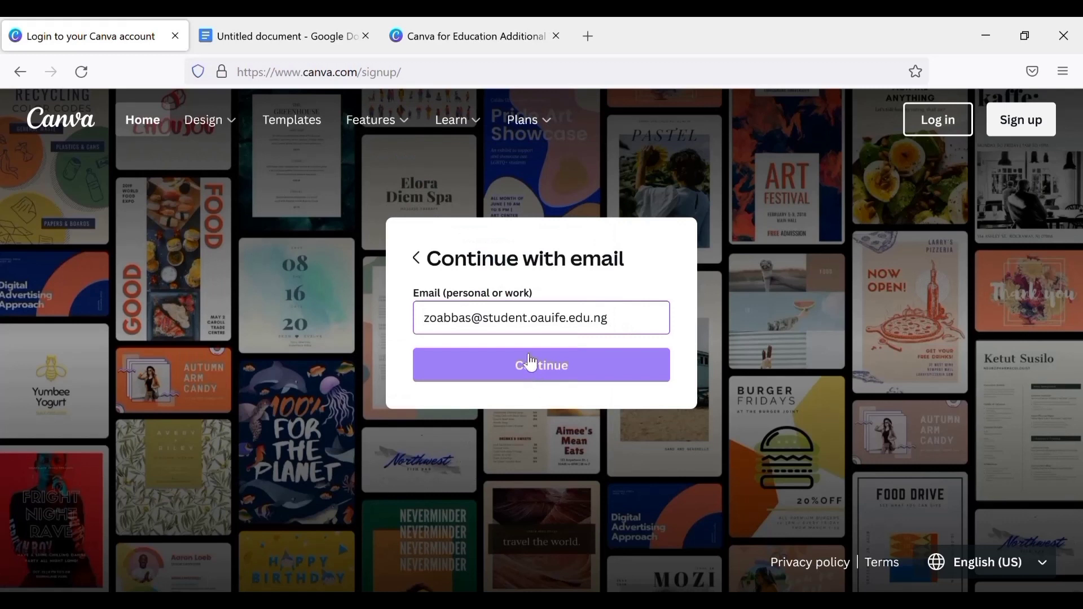
click(541, 365)
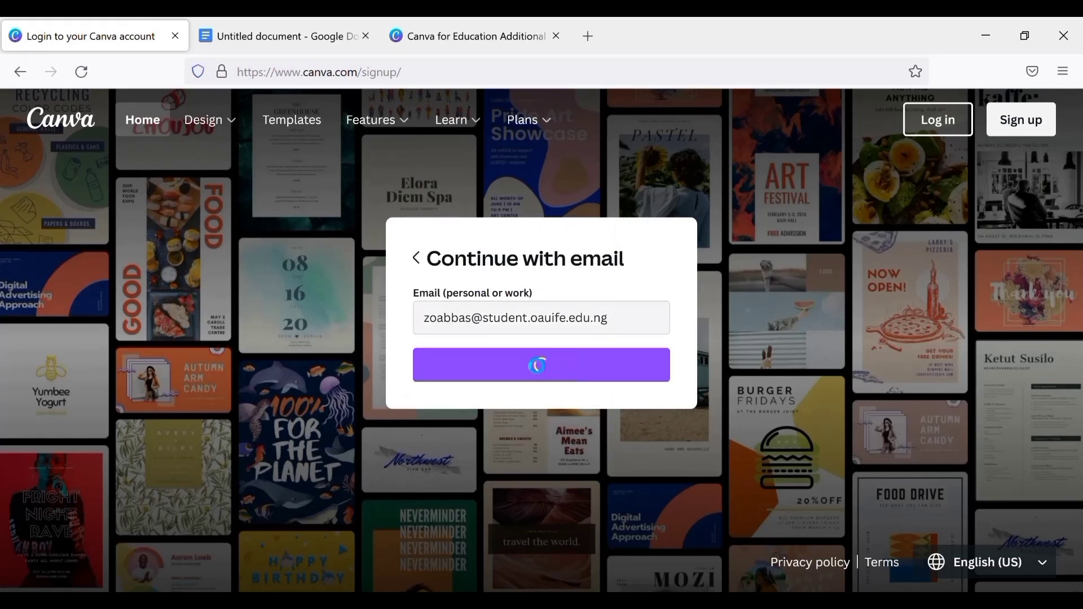
Create the Canva account with the name 'The Boblego' and a password.
click(541, 364)
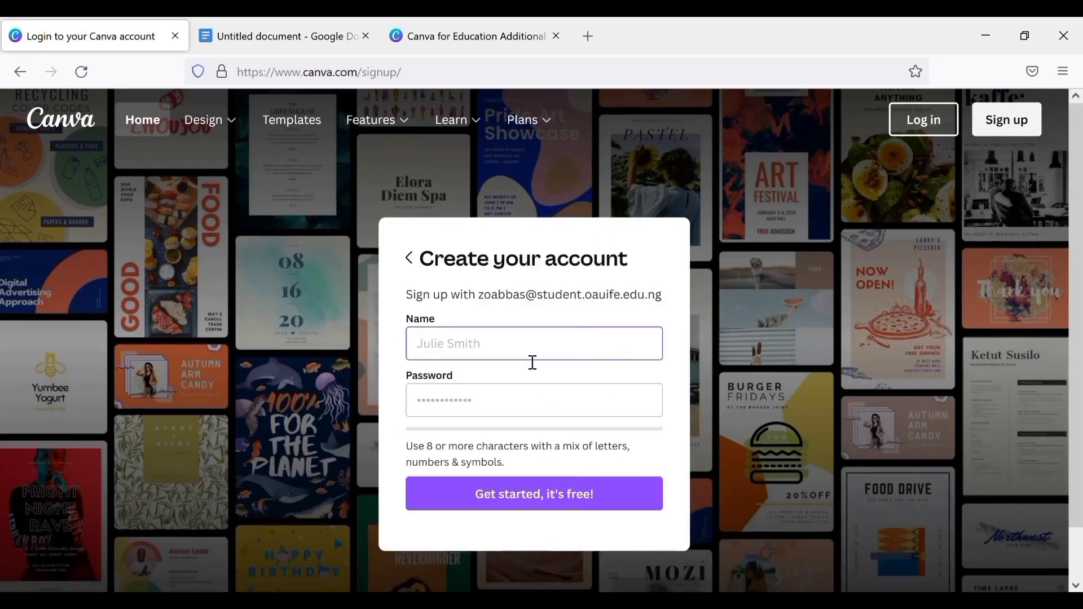
click(534, 343)
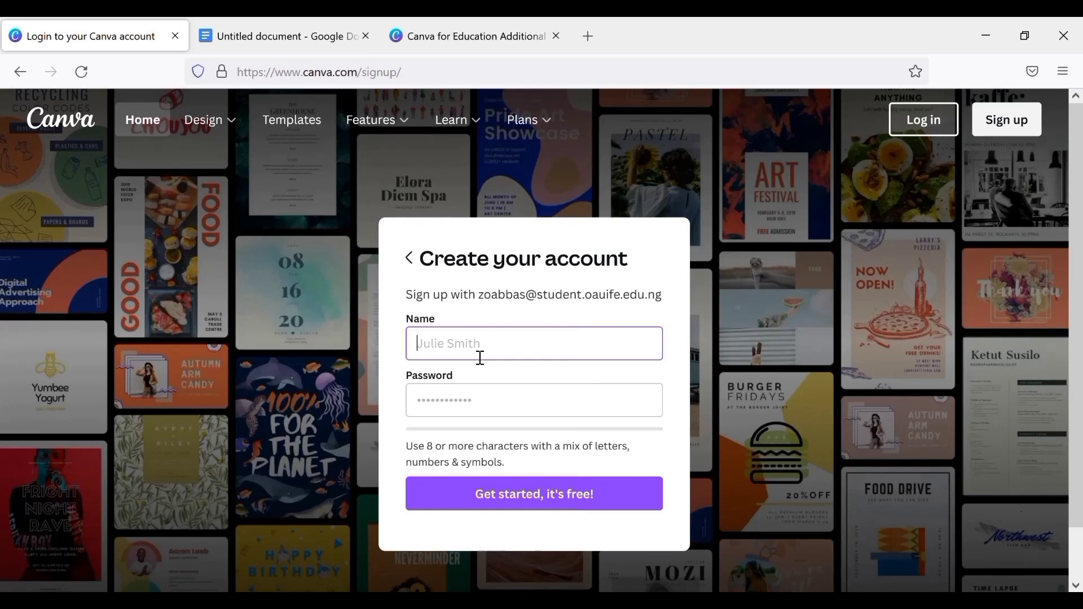
text(The Boblego)
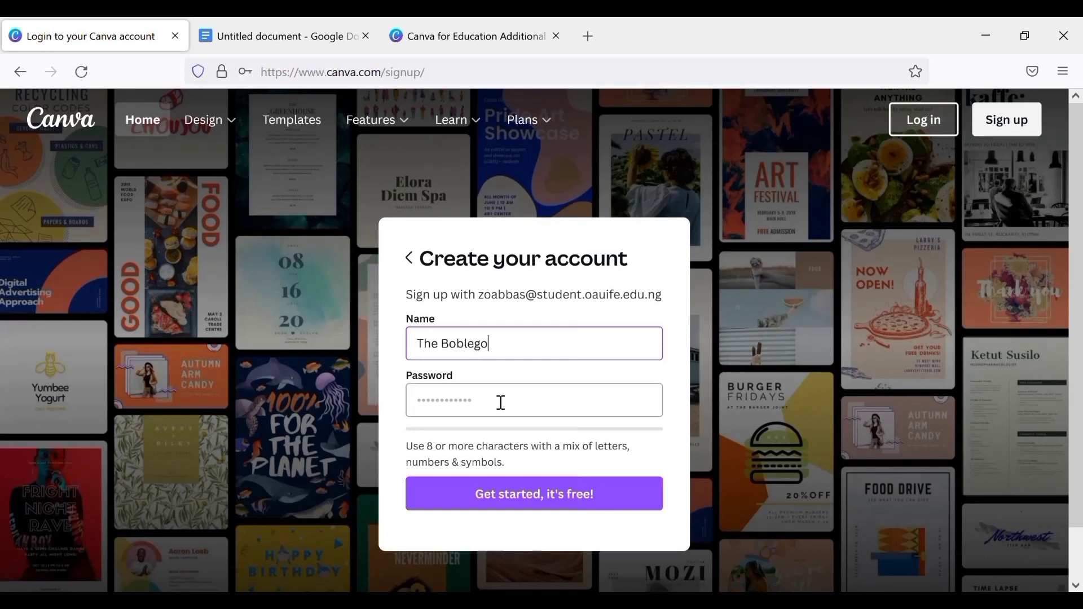
click(534, 399)
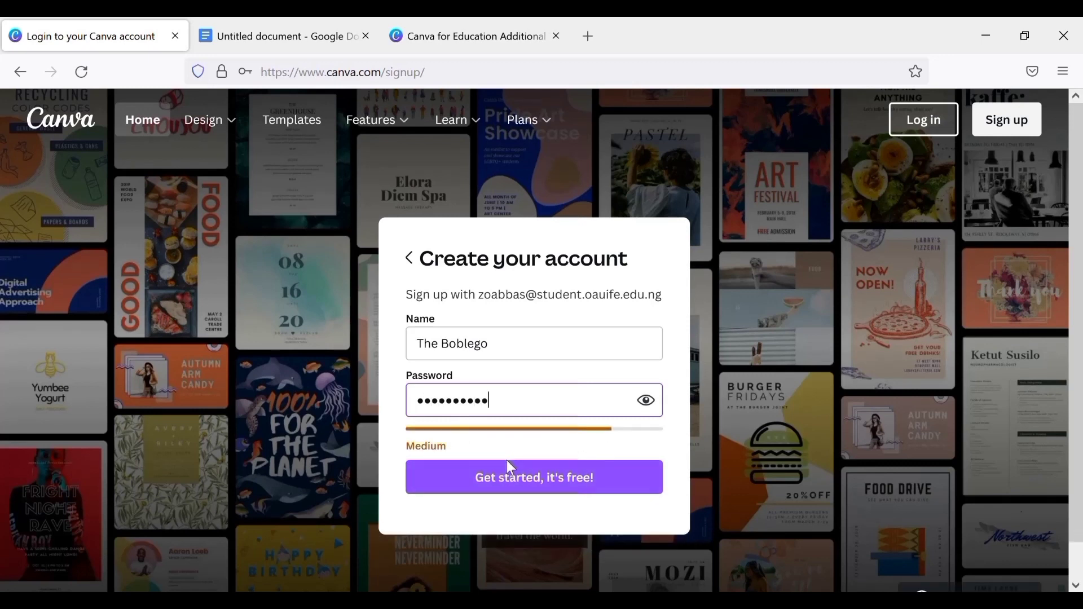
click(534, 477)
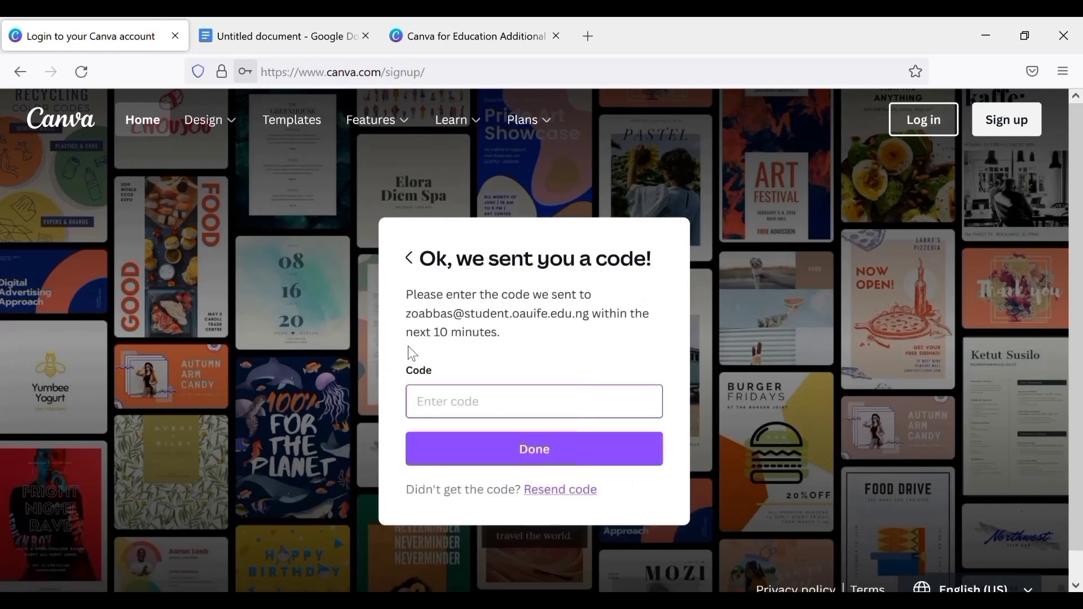
click(534, 402)
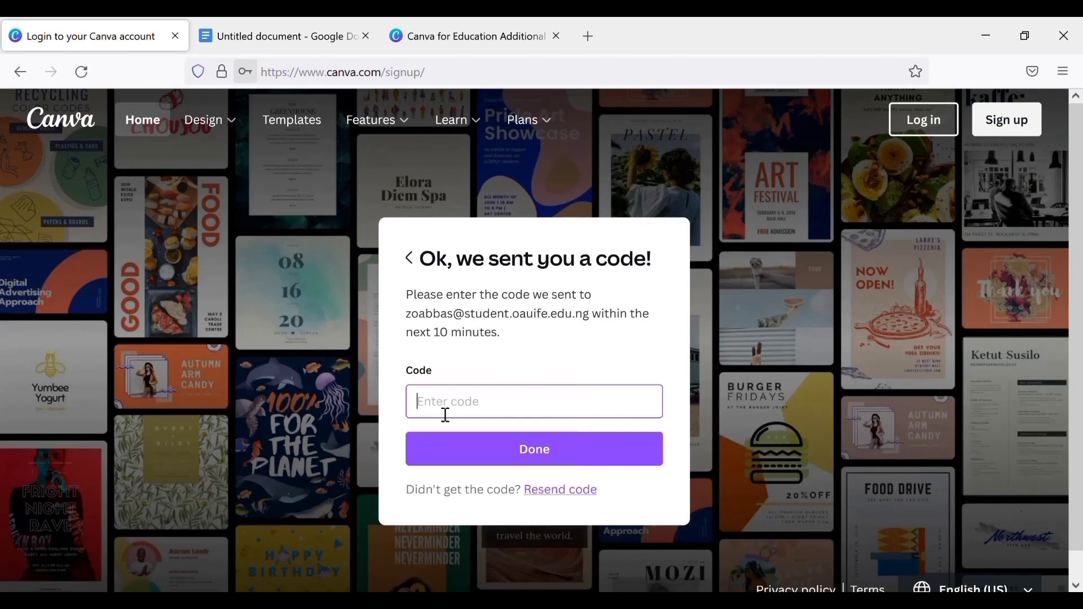
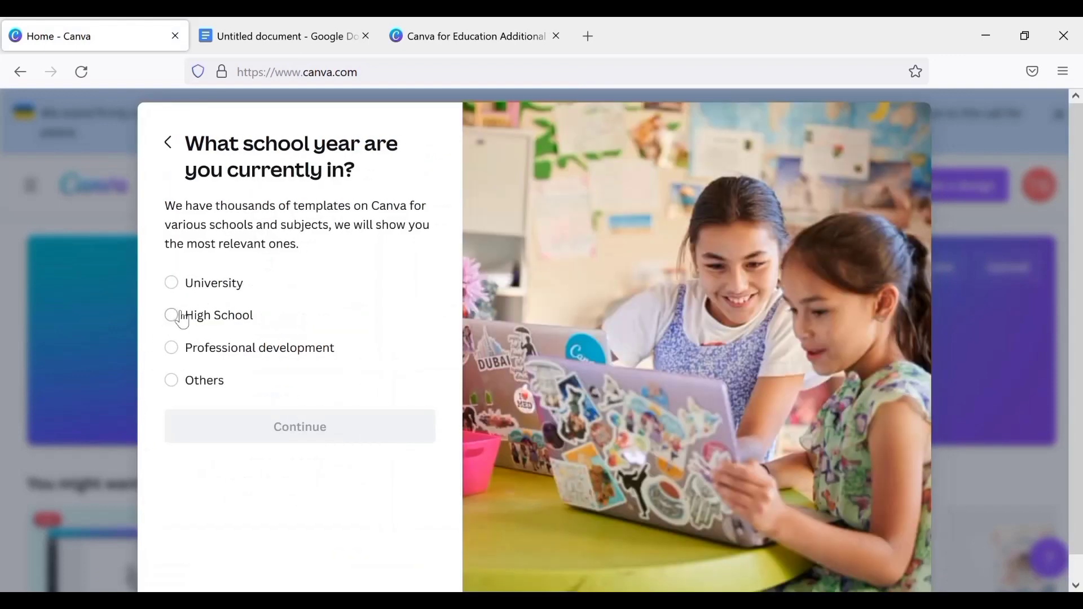
Choose High School, pass the teacher-invite screen and skip team invites to reach the home page.
click(171, 315)
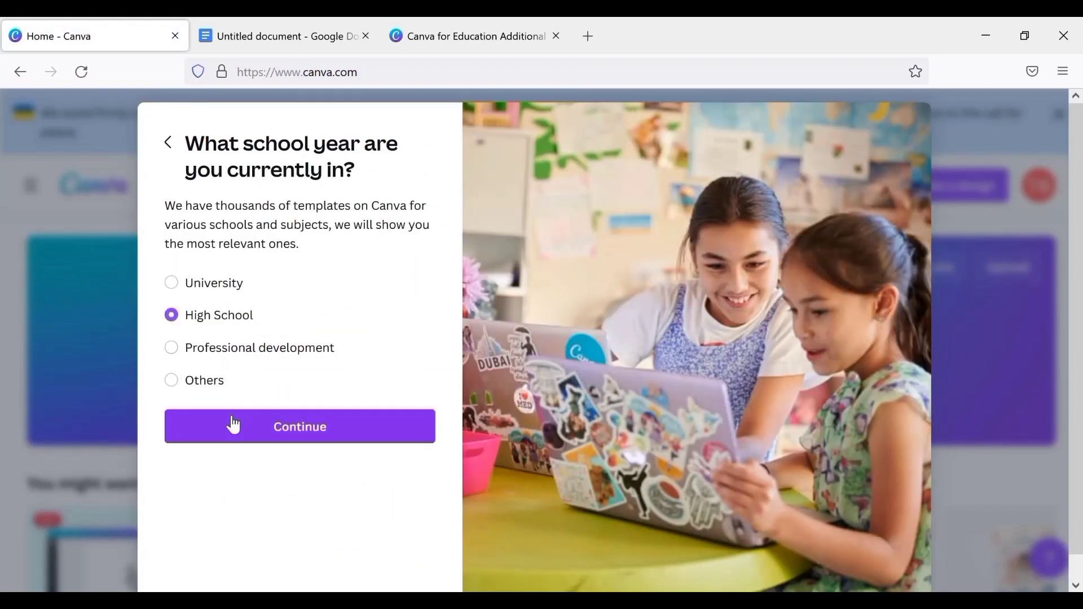
click(299, 426)
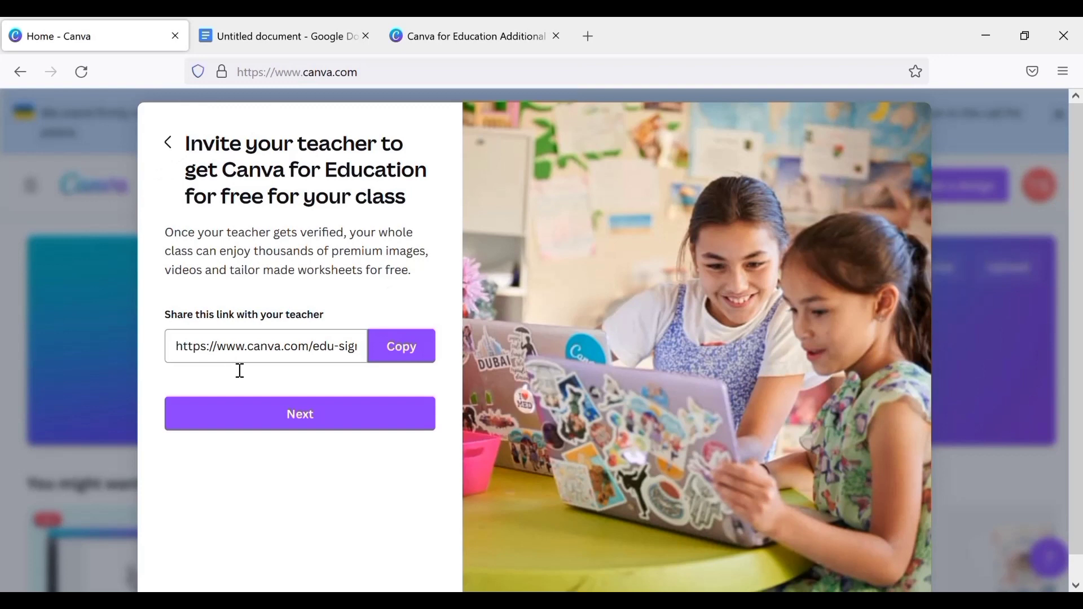
mouse_move(256, 416)
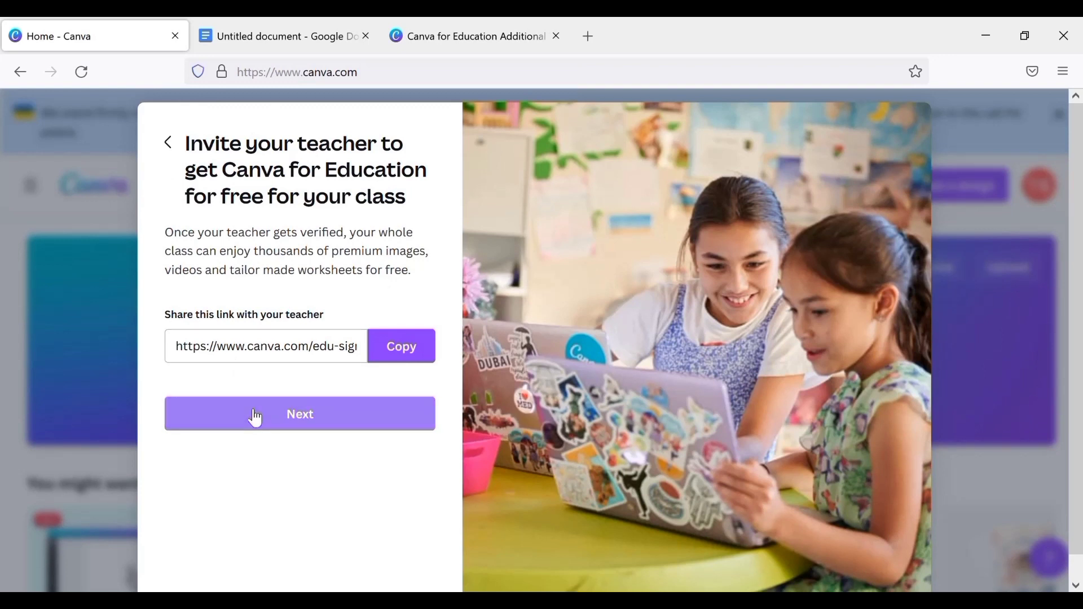
click(299, 414)
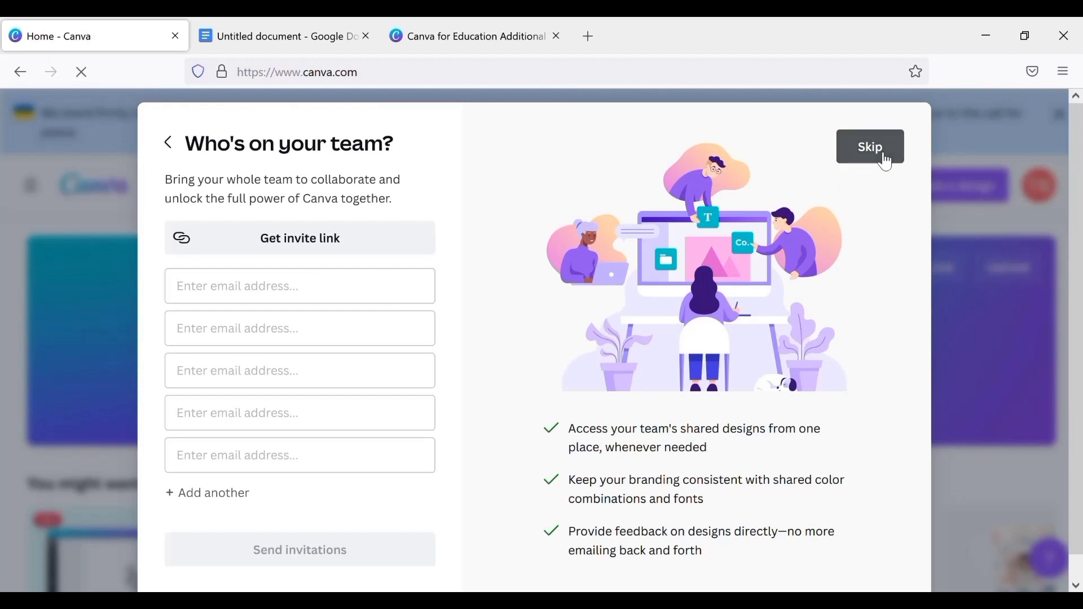
click(869, 147)
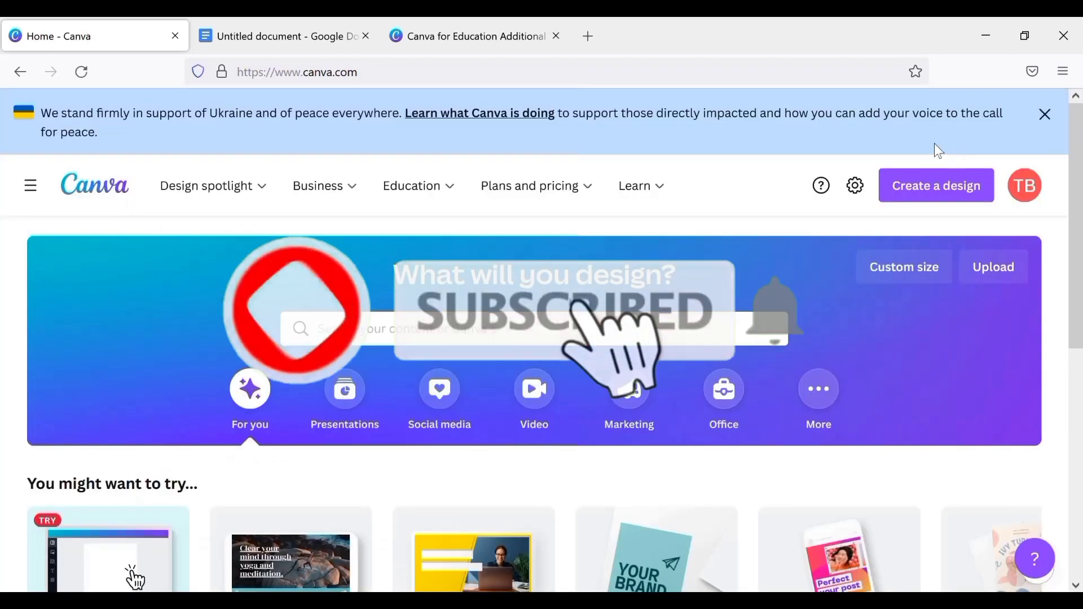
Search Canva's templates for 'thumb' to find thumbnail designs.
scroll(down, 3)
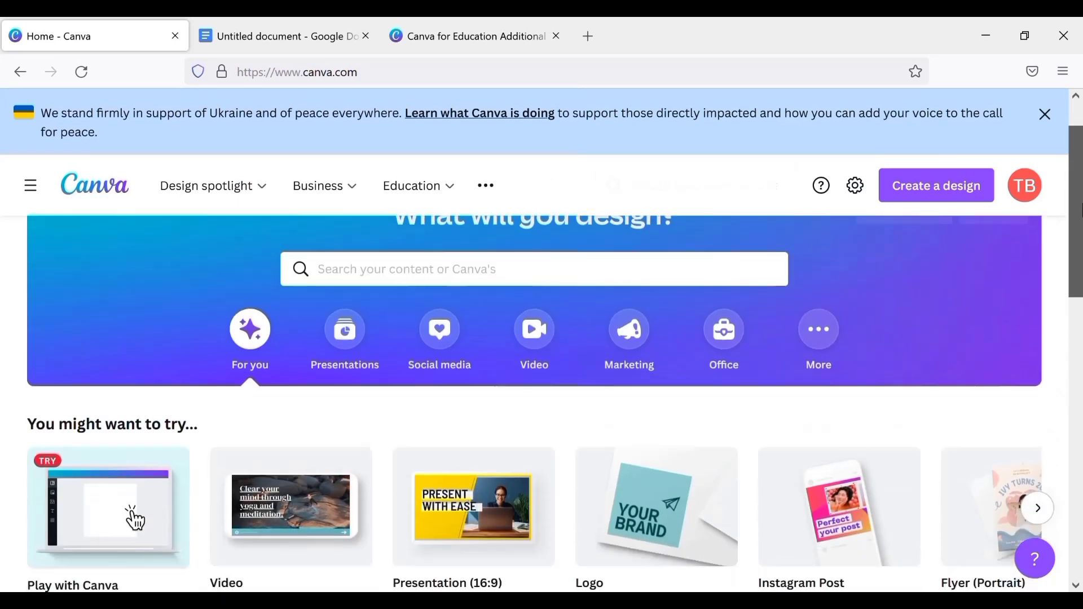
scroll(down, 3)
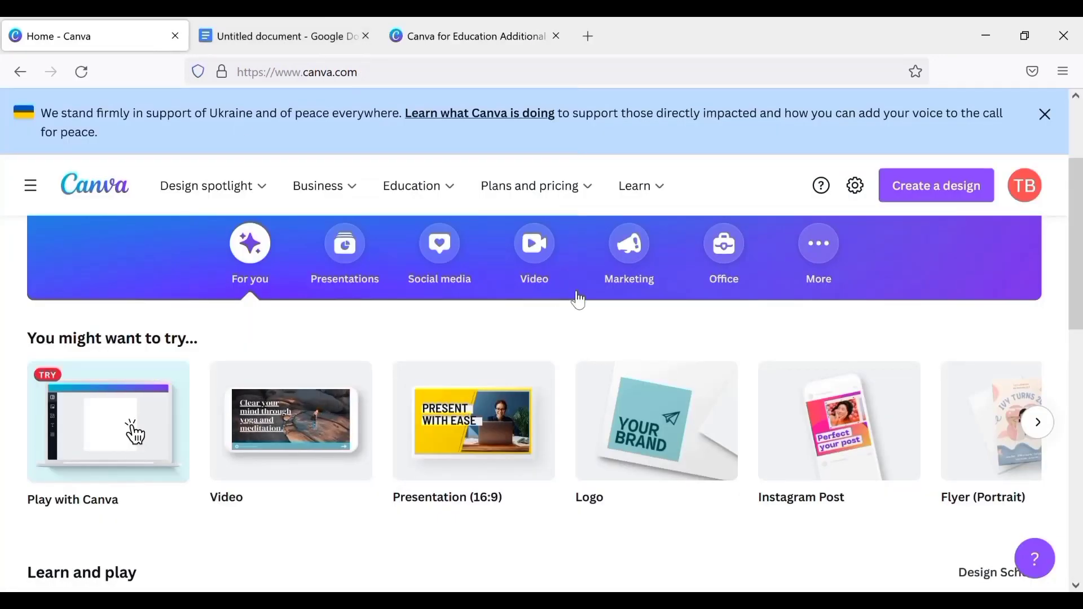
scroll(down, 3)
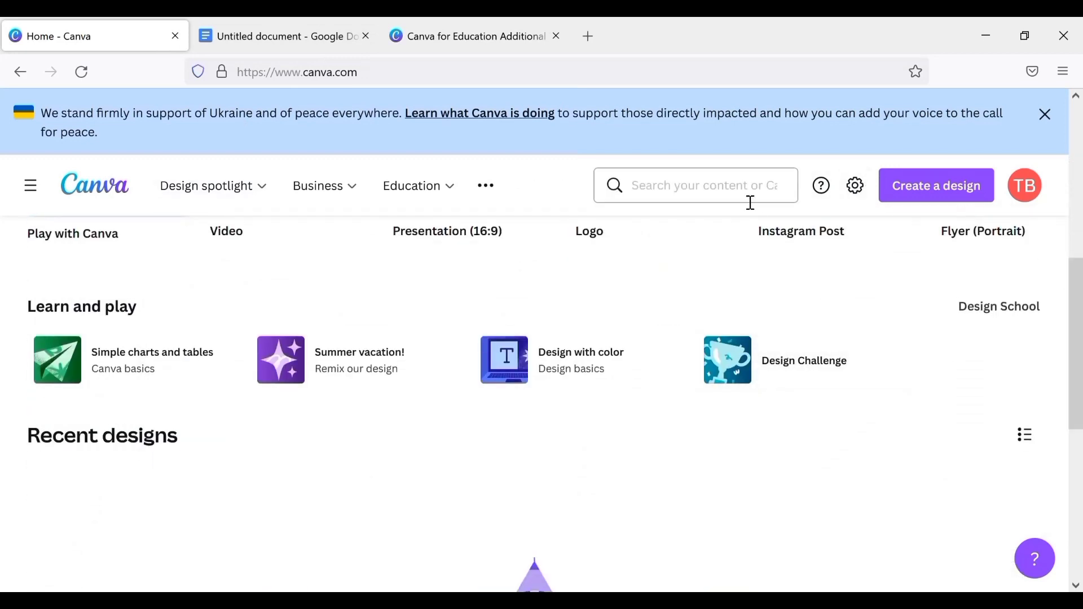
click(691, 185)
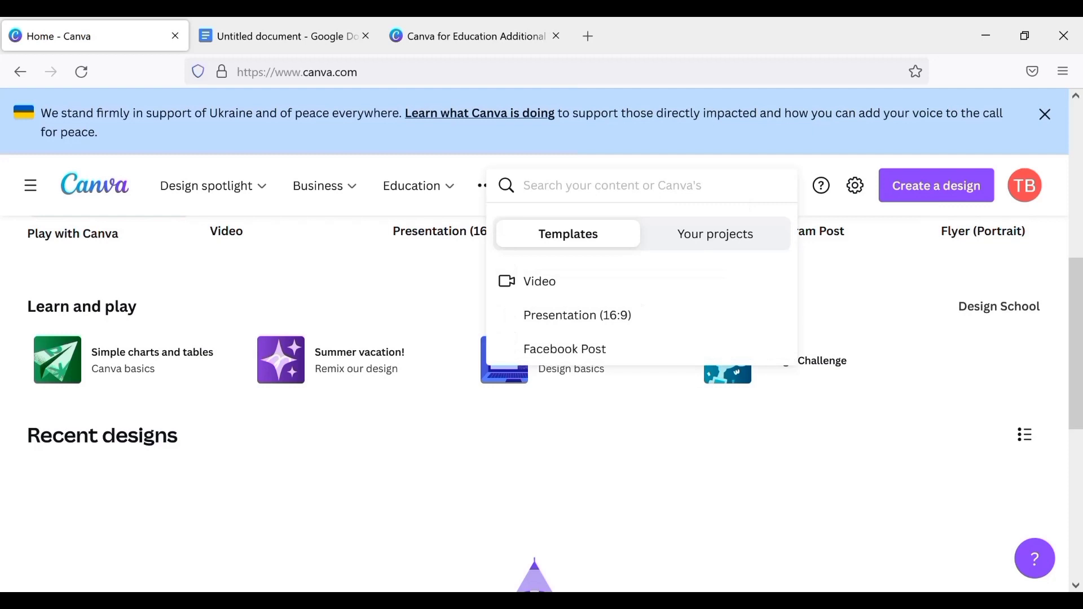
text(thumb)
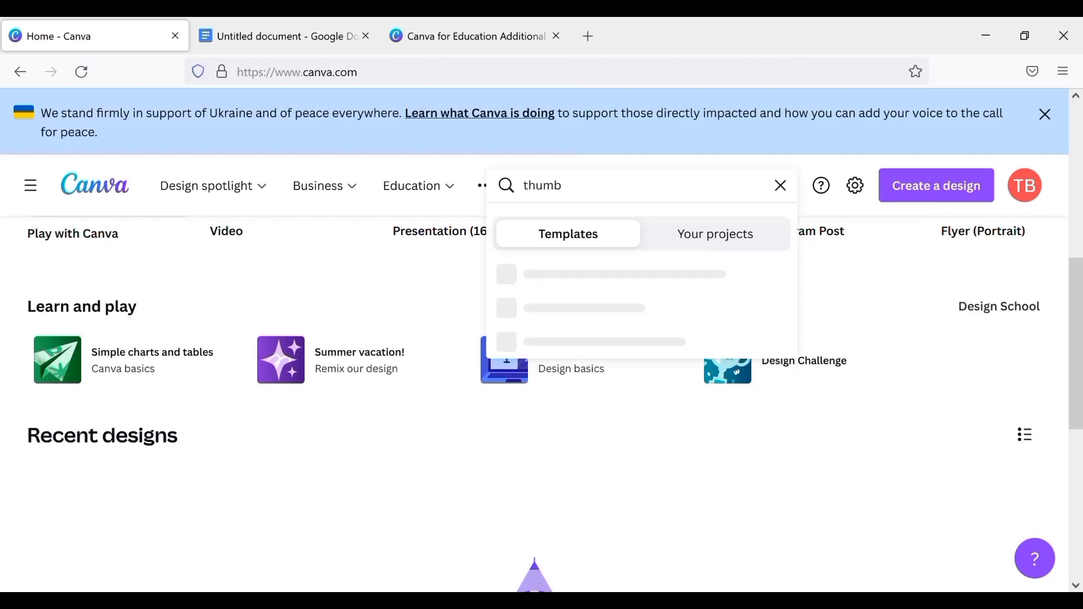
key(Enter)
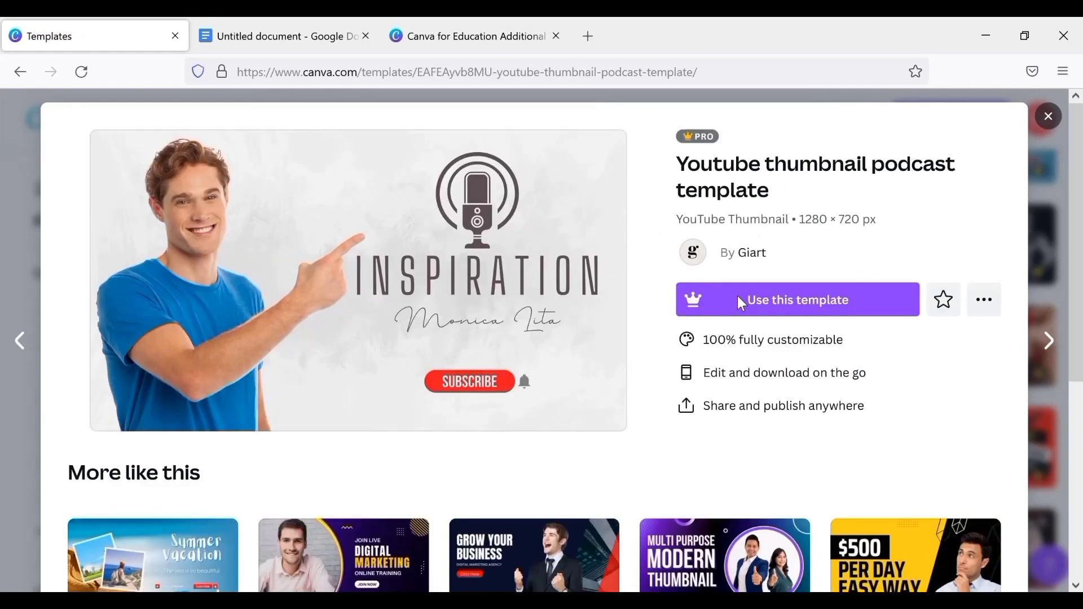
Try to use the Pro Youtube thumbnail podcast template, triggering the upgrade offer.
click(798, 300)
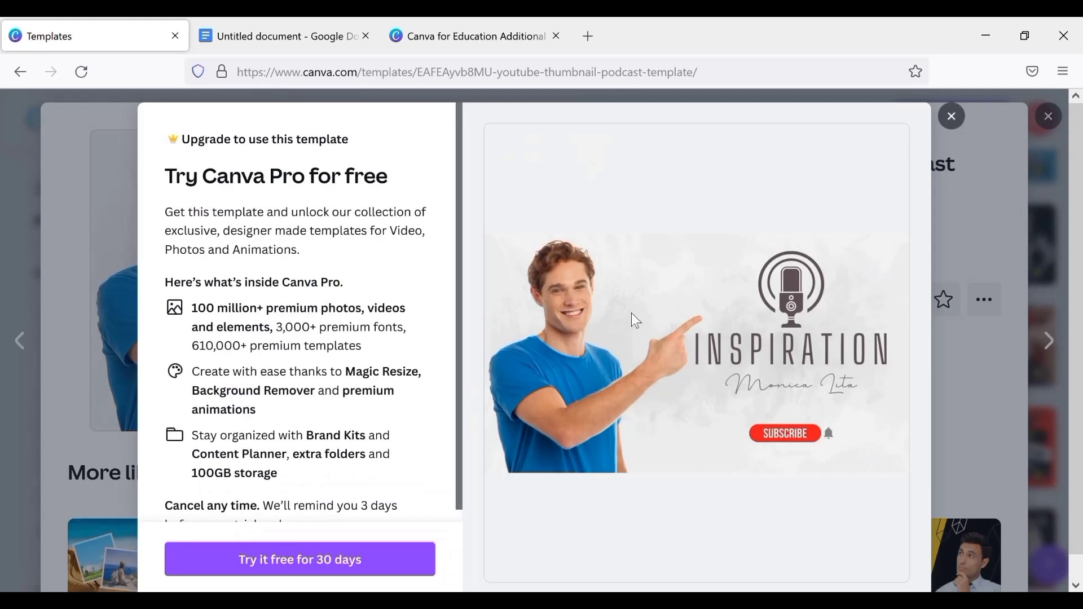
mouse_move(681, 192)
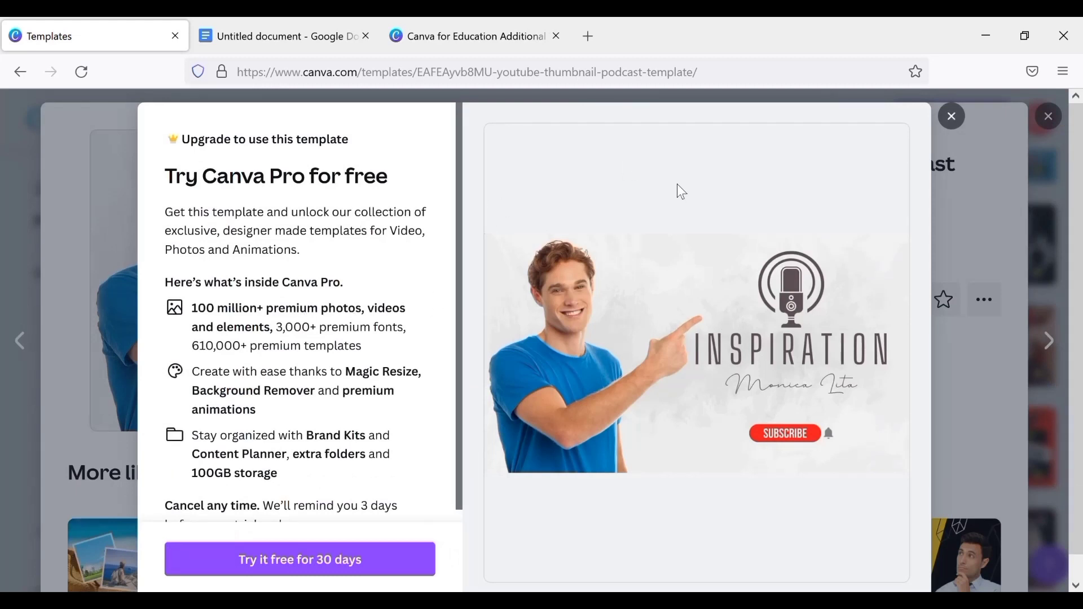
mouse_move(952, 115)
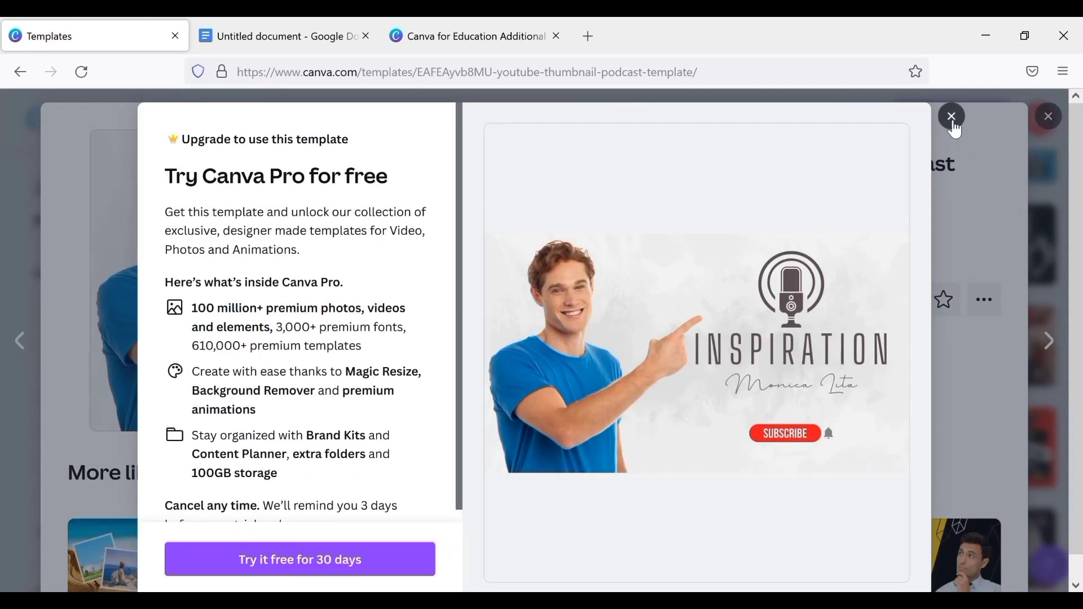
mouse_move(516, 275)
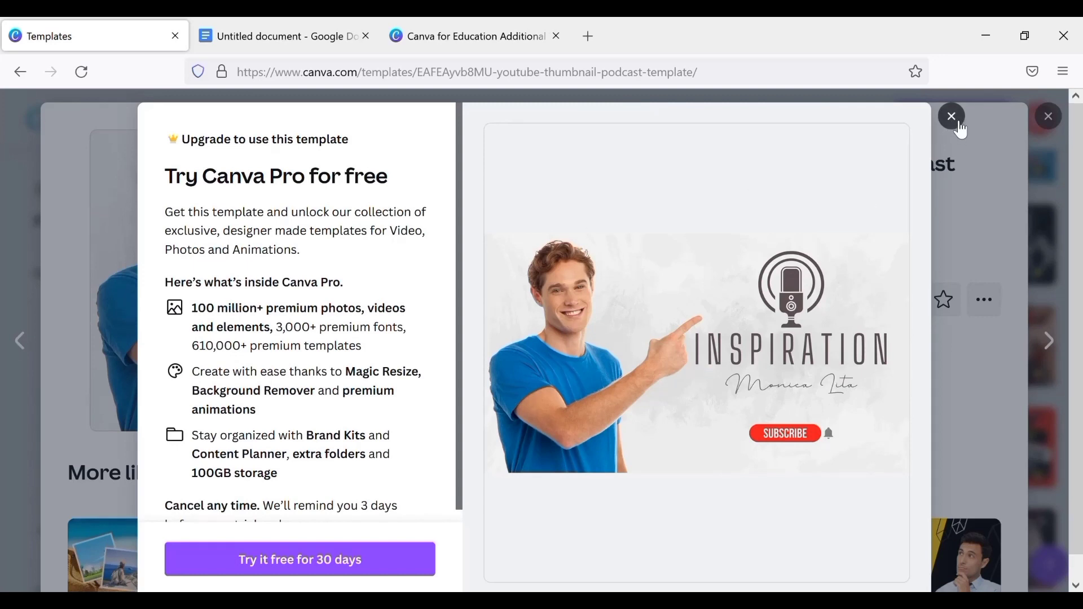
Dismiss the Pro upgrade offer and the template preview, returning to the search results.
click(951, 116)
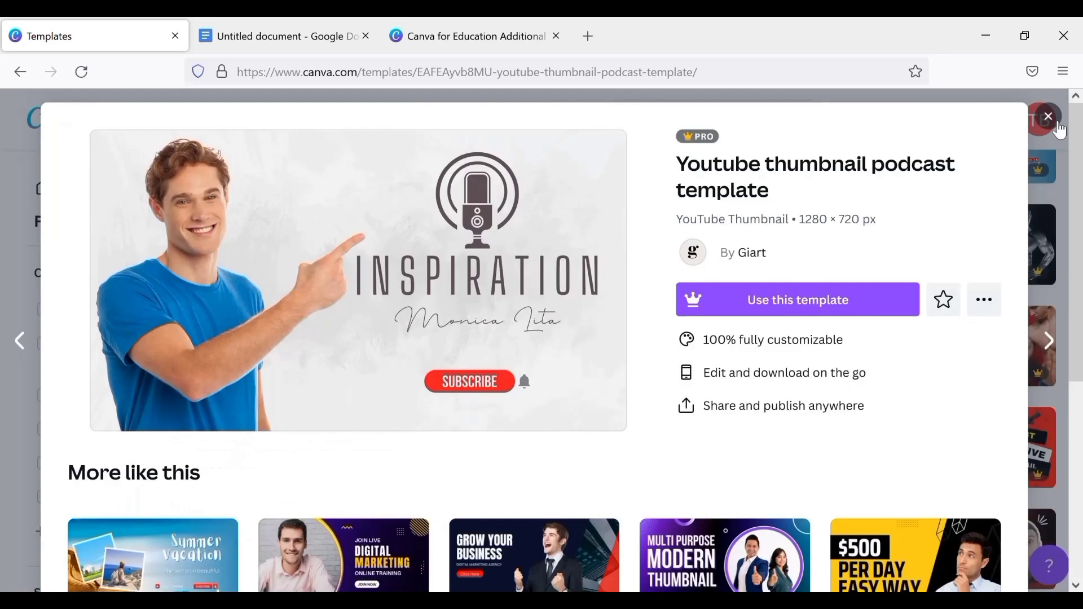
click(1048, 116)
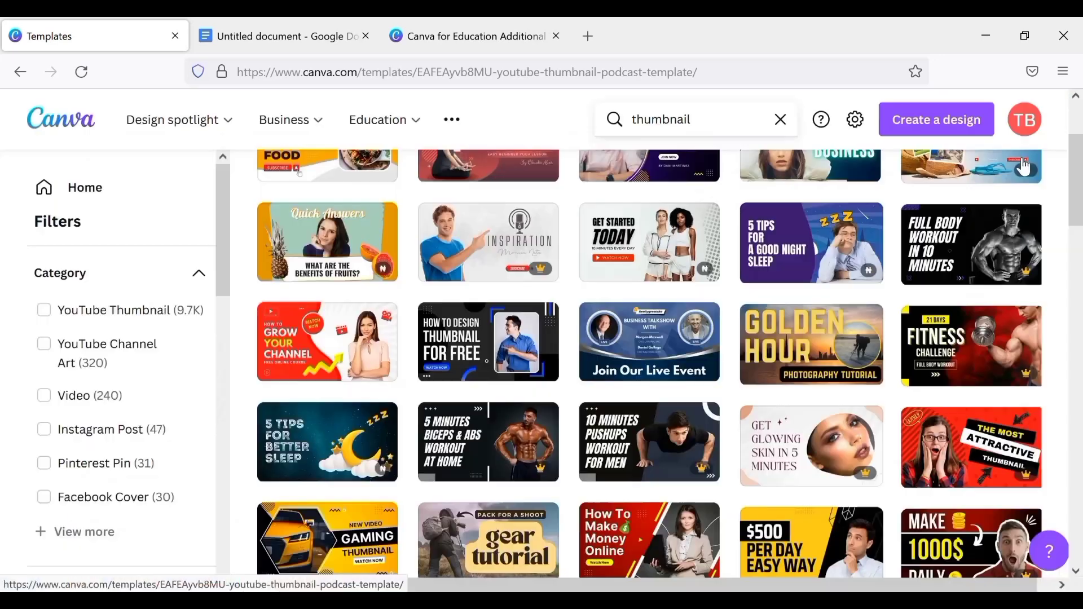
click(20, 71)
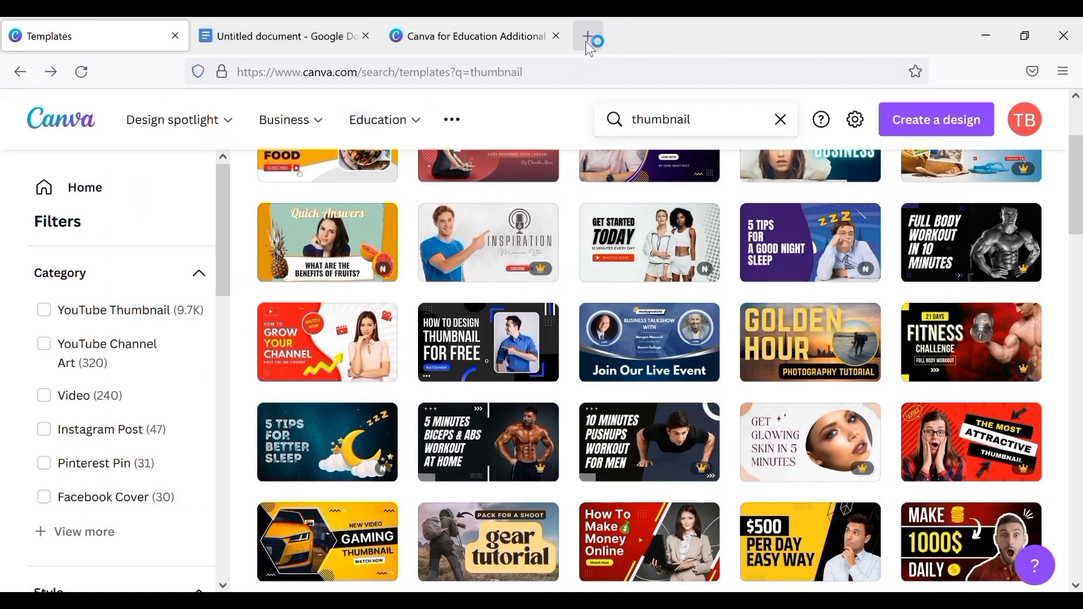
Load canva.com/education/ in a new browser tab.
click(588, 35)
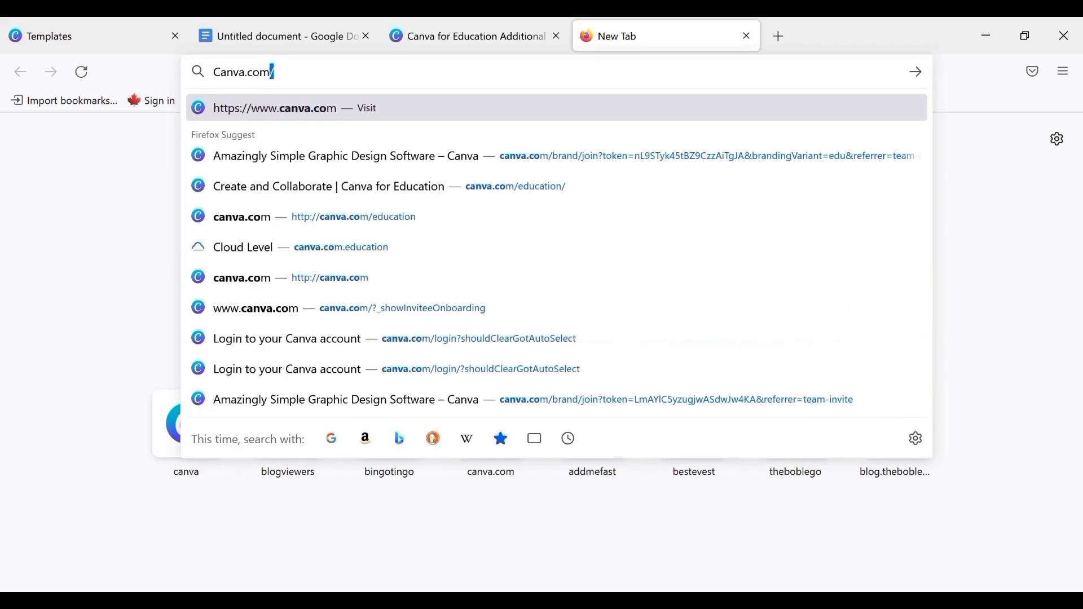
text(education/)
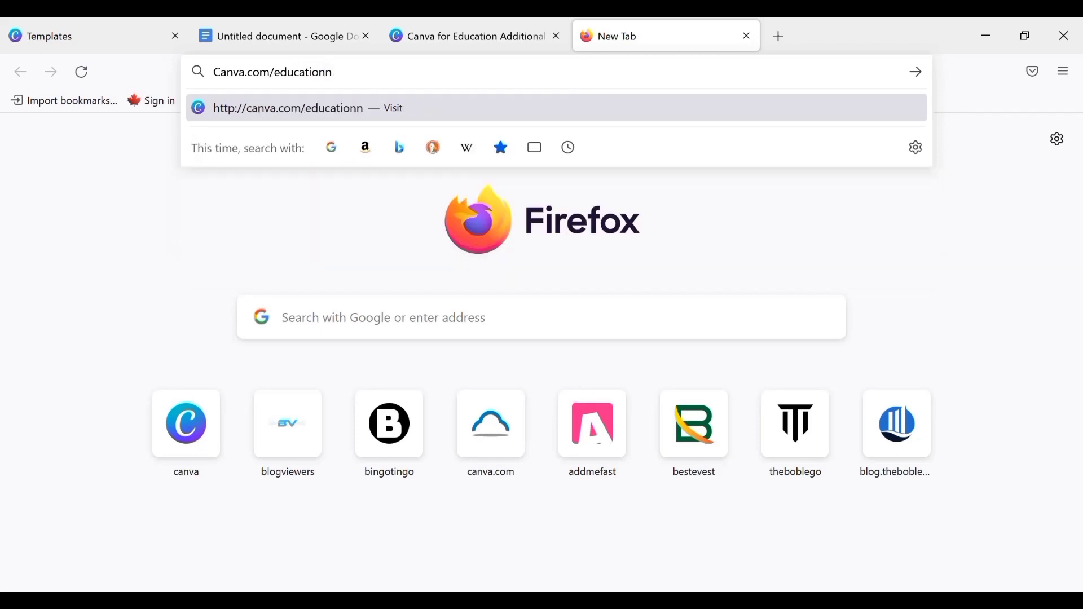
key(Backspace)
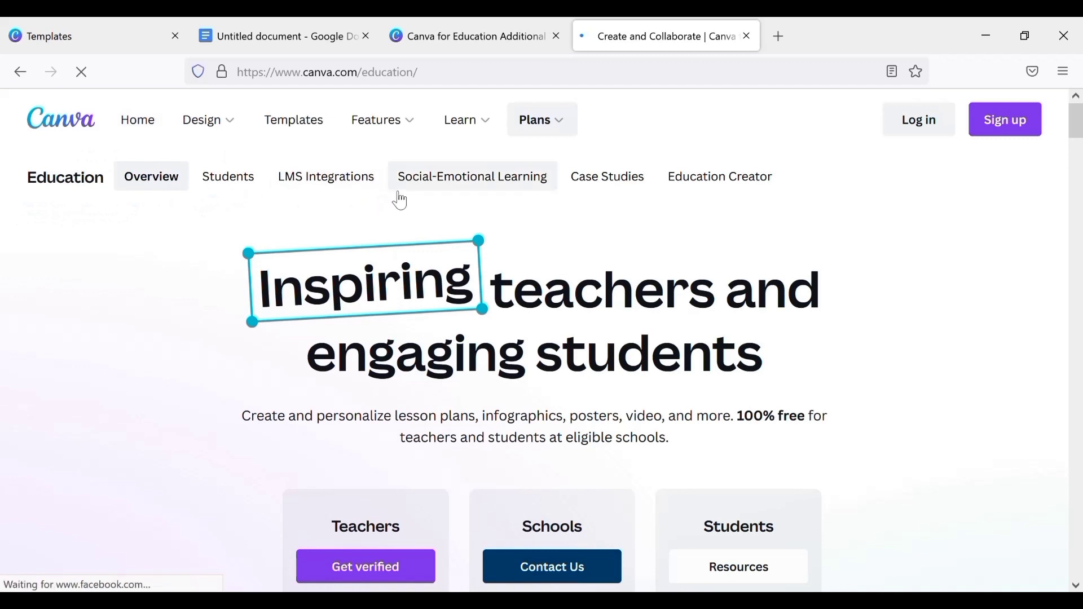
mouse_move(228, 176)
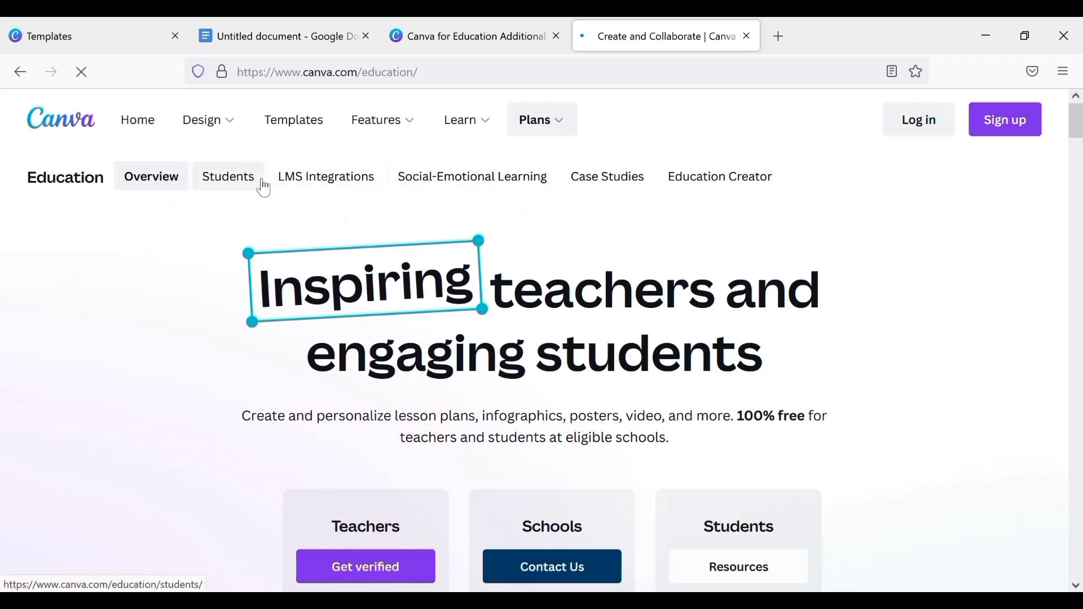
mouse_move(245, 183)
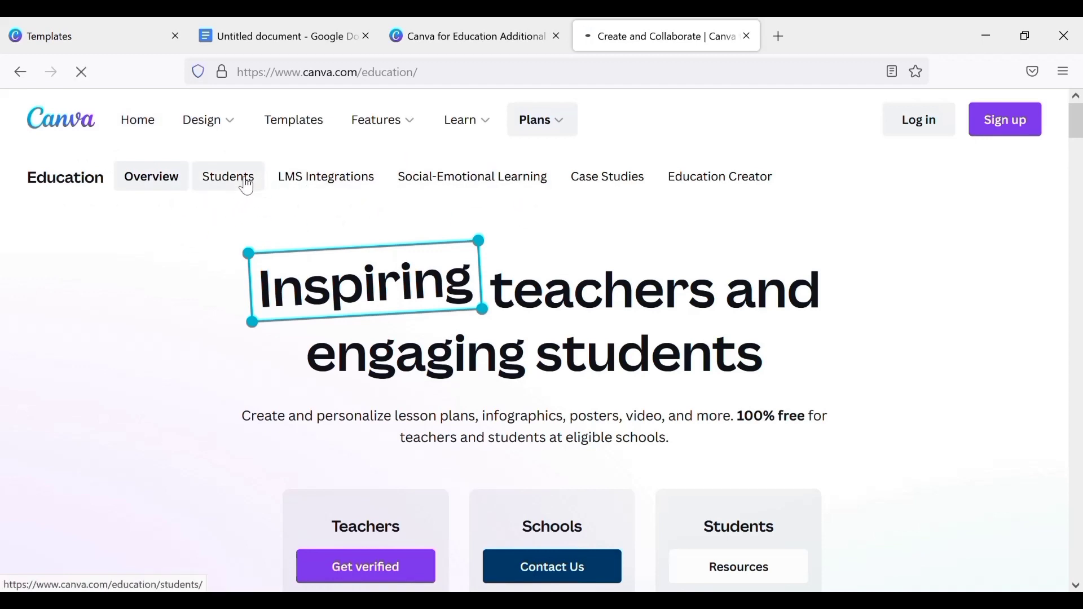
Start the Canva for Students sign-up from the students page via Get started.
click(227, 177)
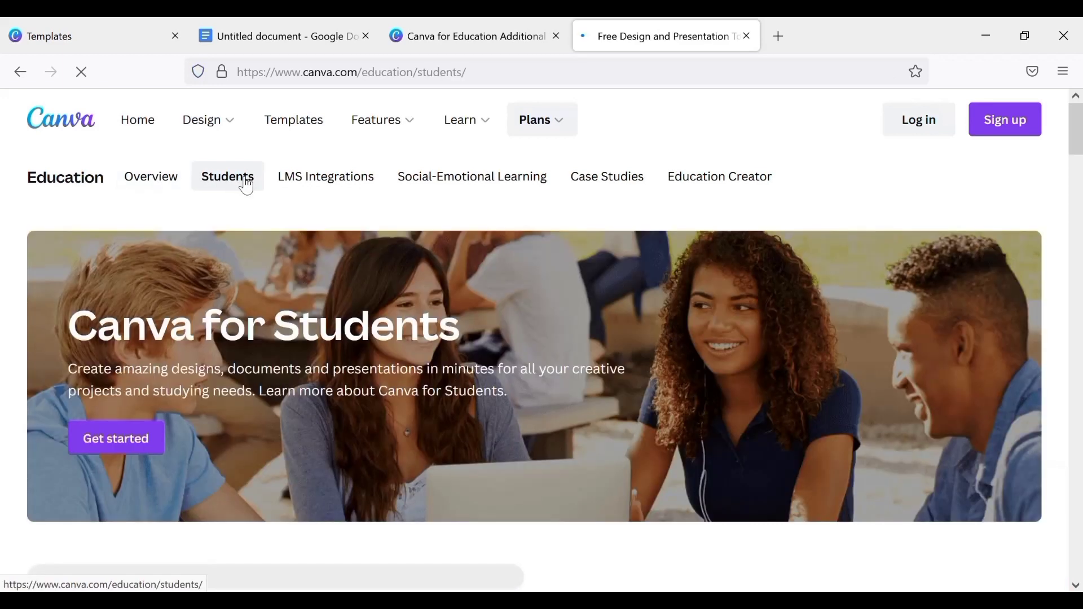
mouse_move(1022, 176)
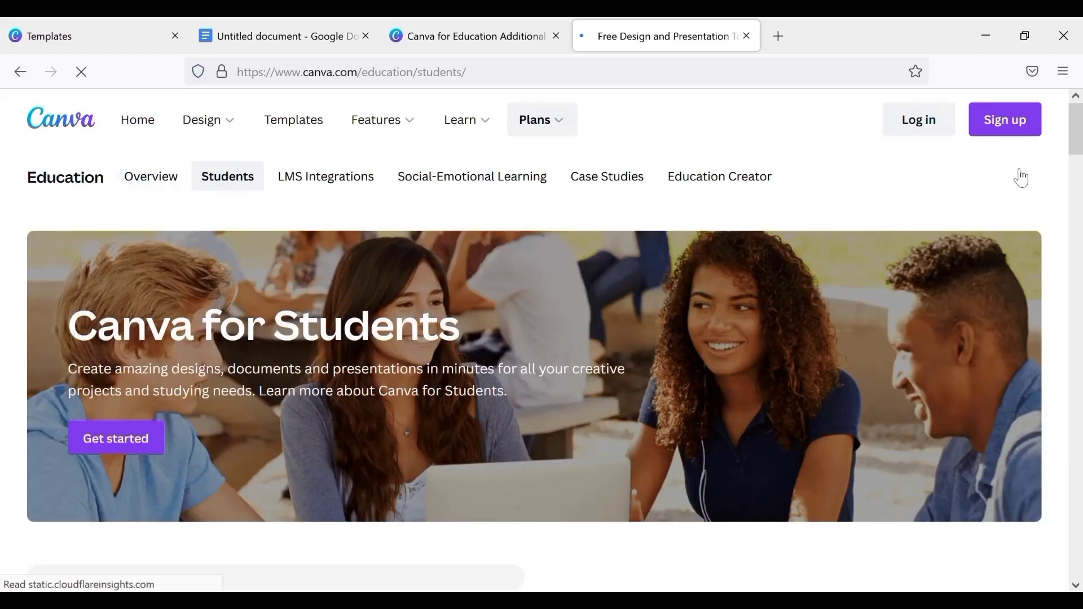
scroll(down, 3)
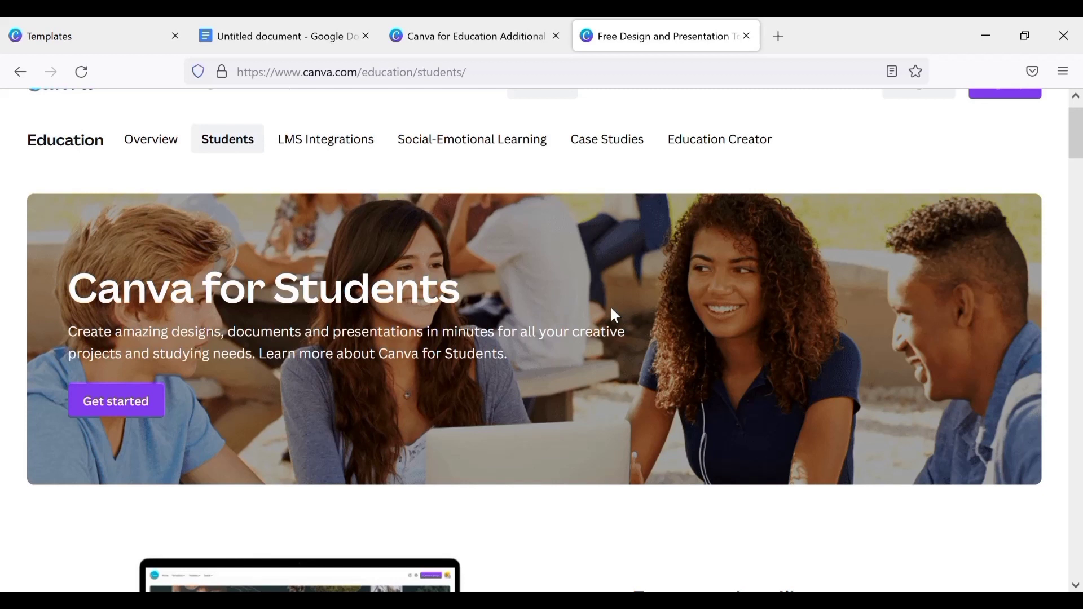
mouse_move(227, 143)
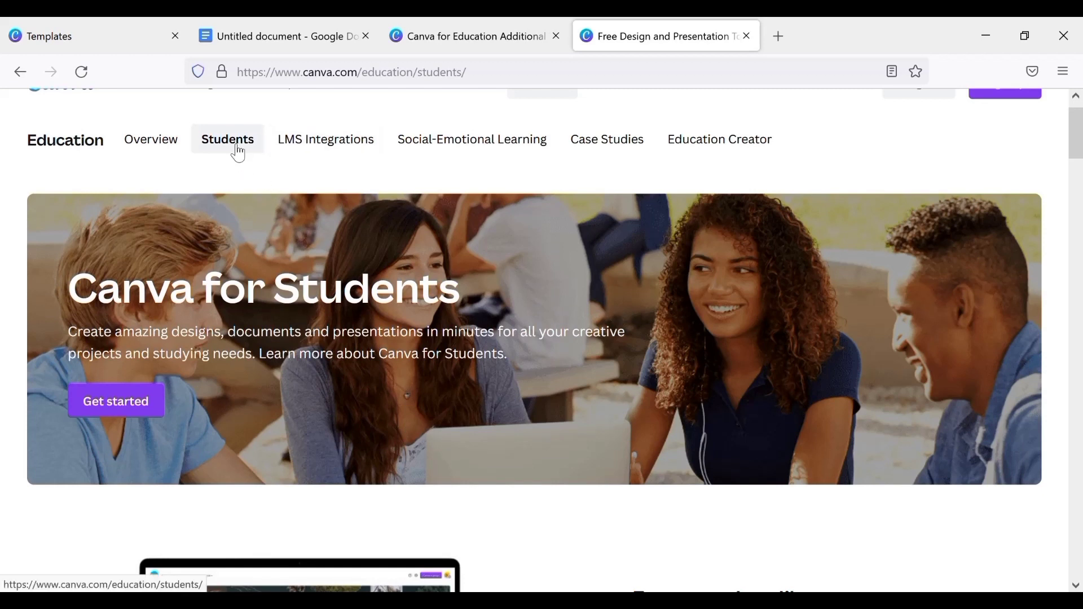
mouse_move(258, 215)
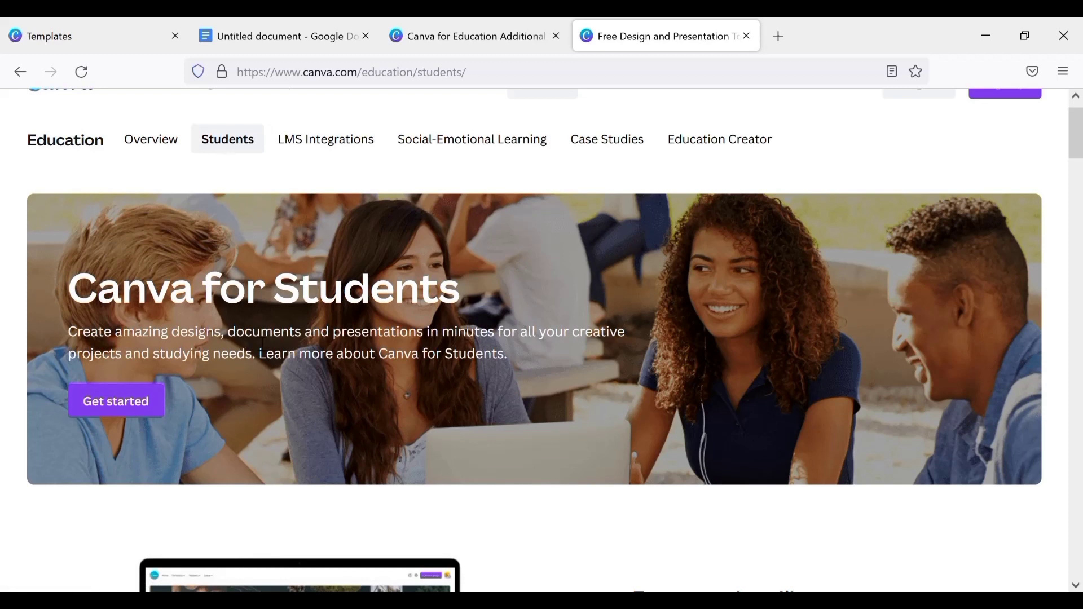
mouse_move(108, 421)
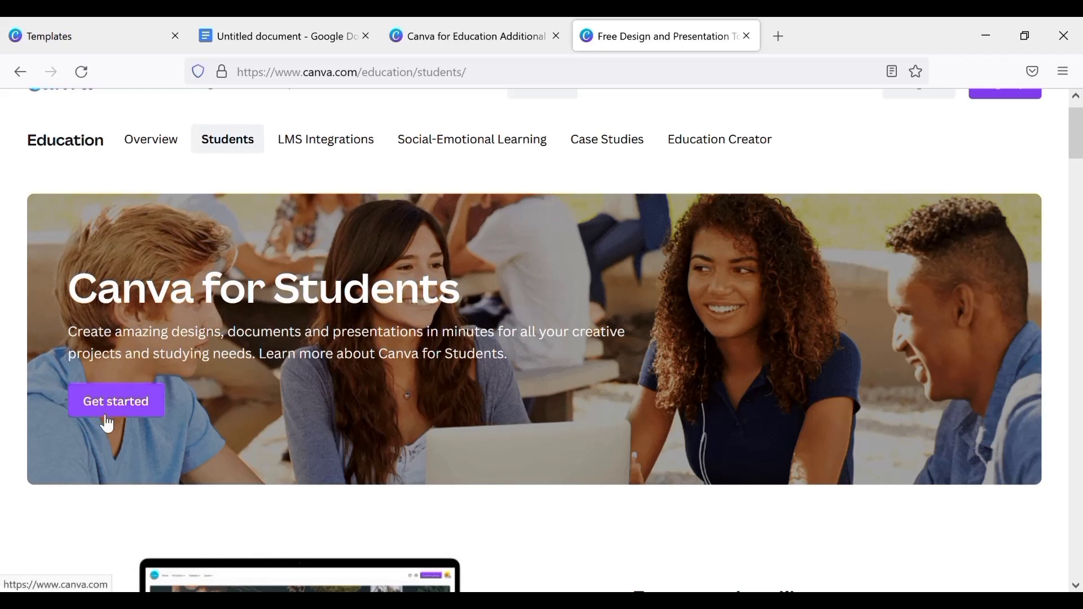
mouse_move(123, 423)
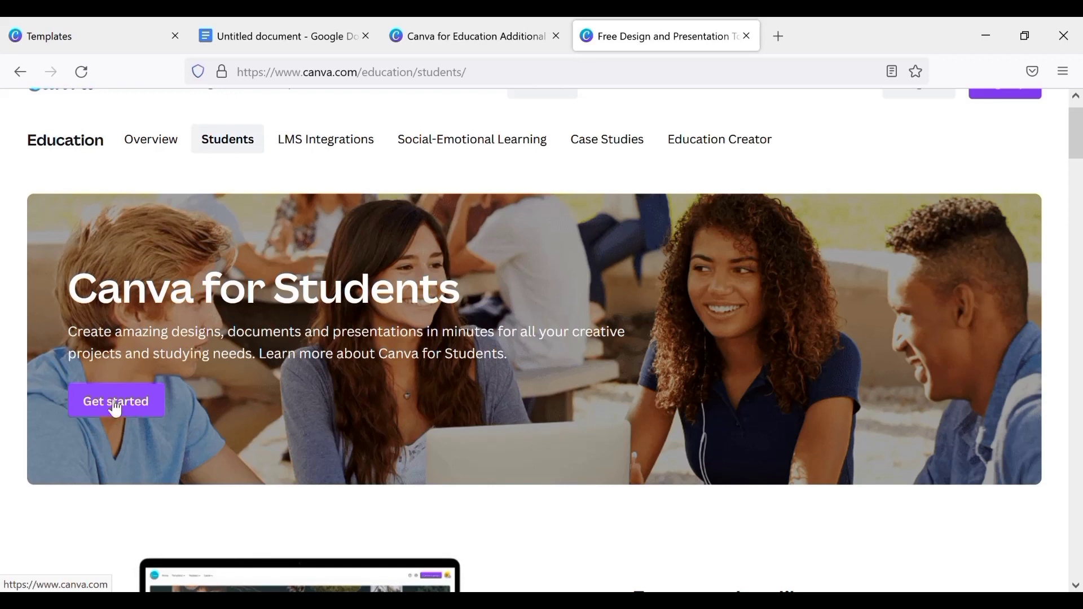
click(115, 401)
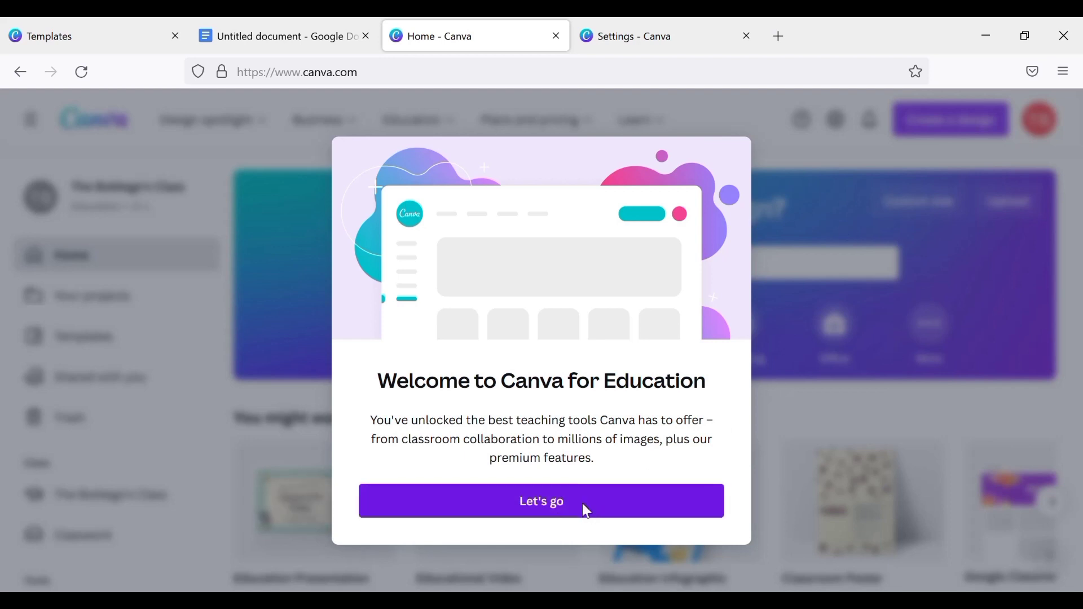
Pass the education welcome and finish class setup with the default class name.
click(540, 501)
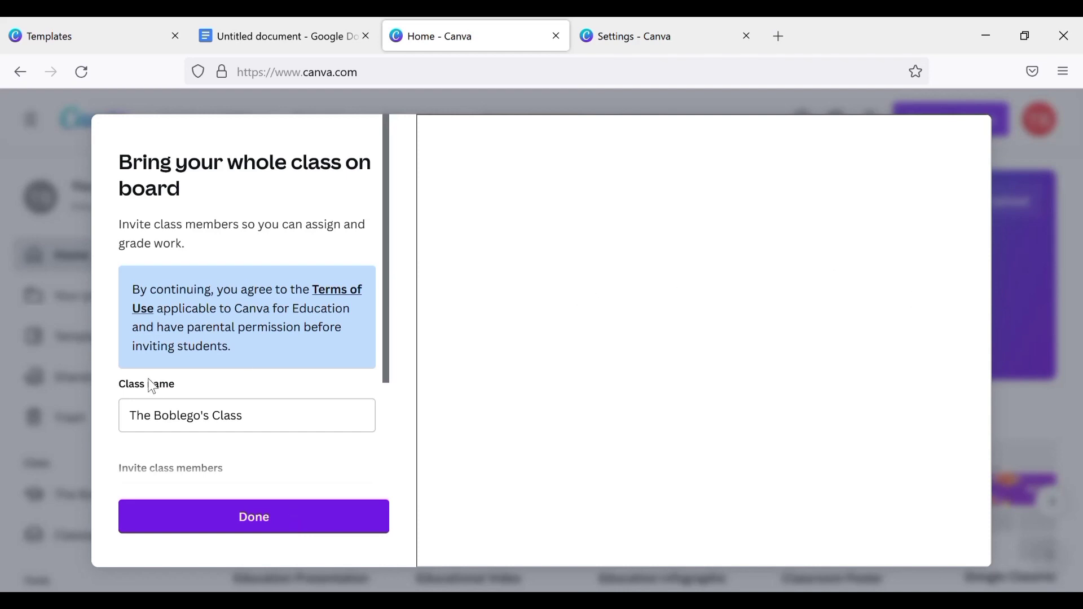
click(254, 516)
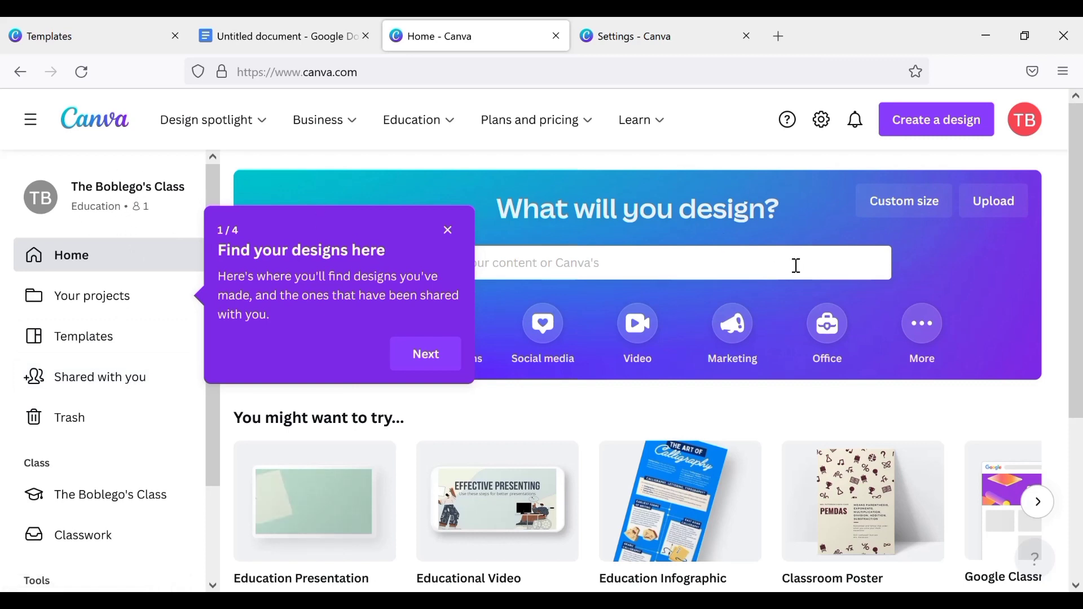
scroll(down, 3)
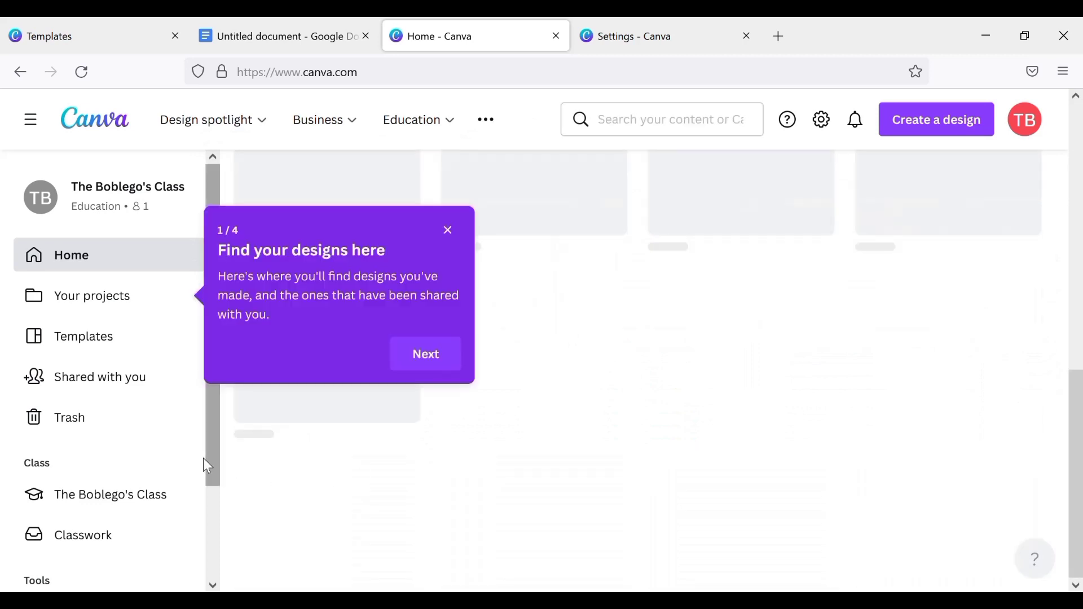
scroll(down, 3)
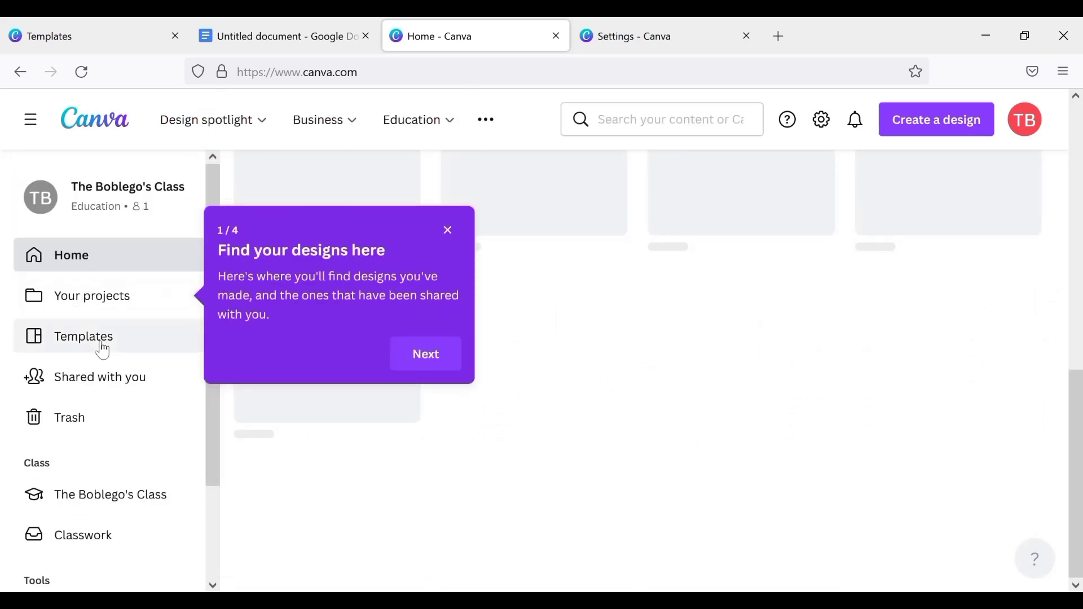
Browse down through Canva's template library from the sidebar.
click(83, 337)
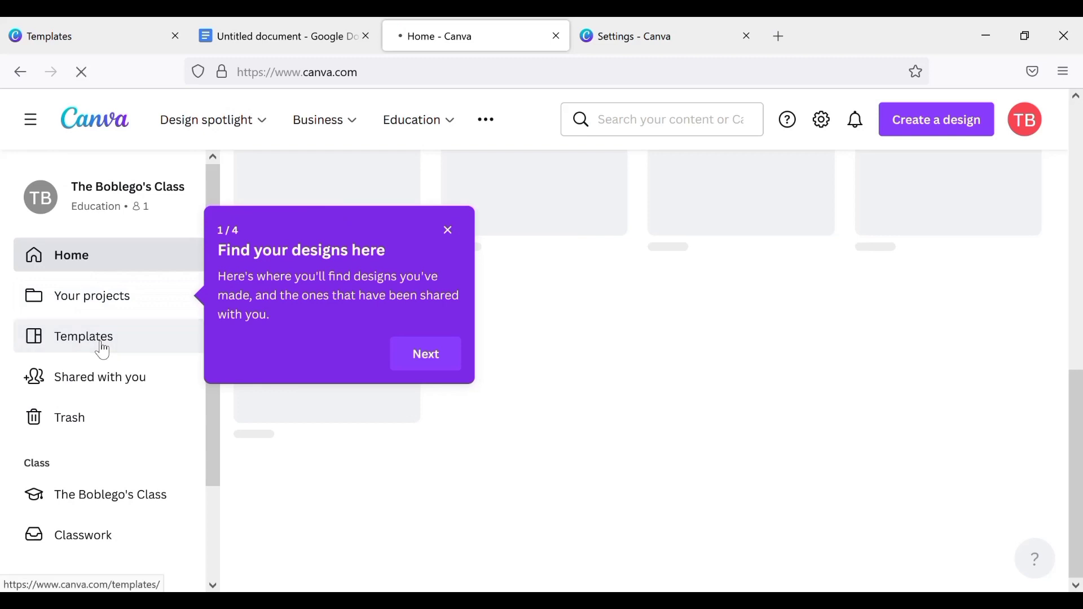
mouse_move(108, 382)
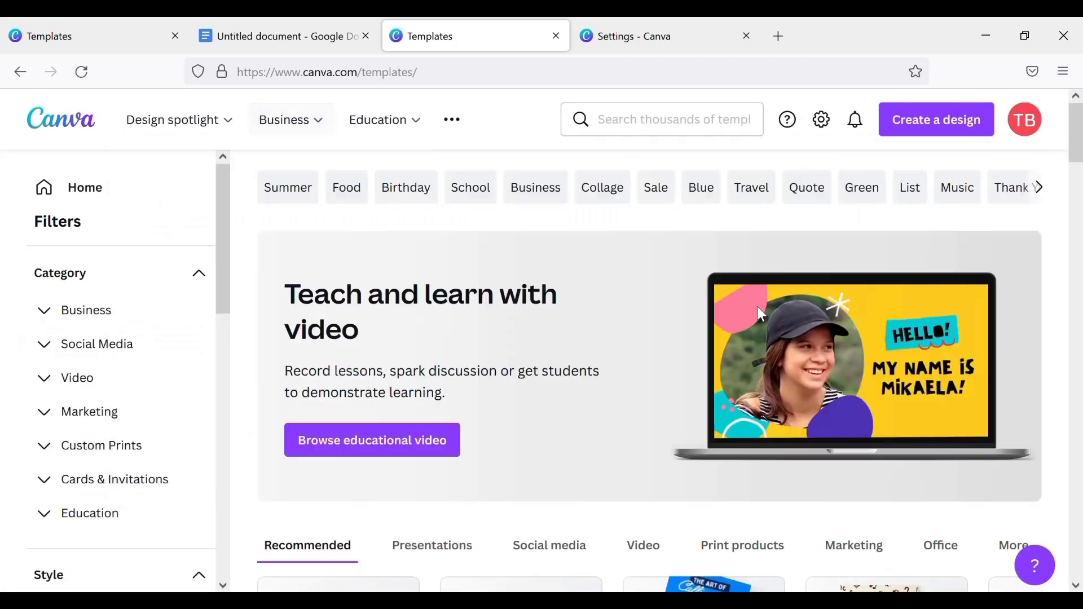
scroll(down, 3)
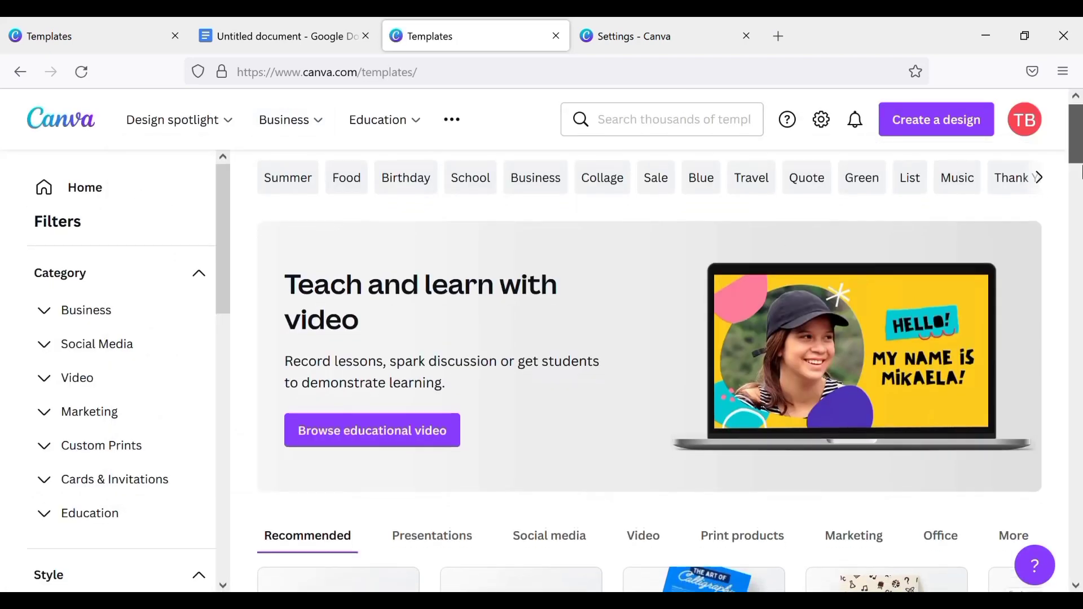
scroll(down, 3)
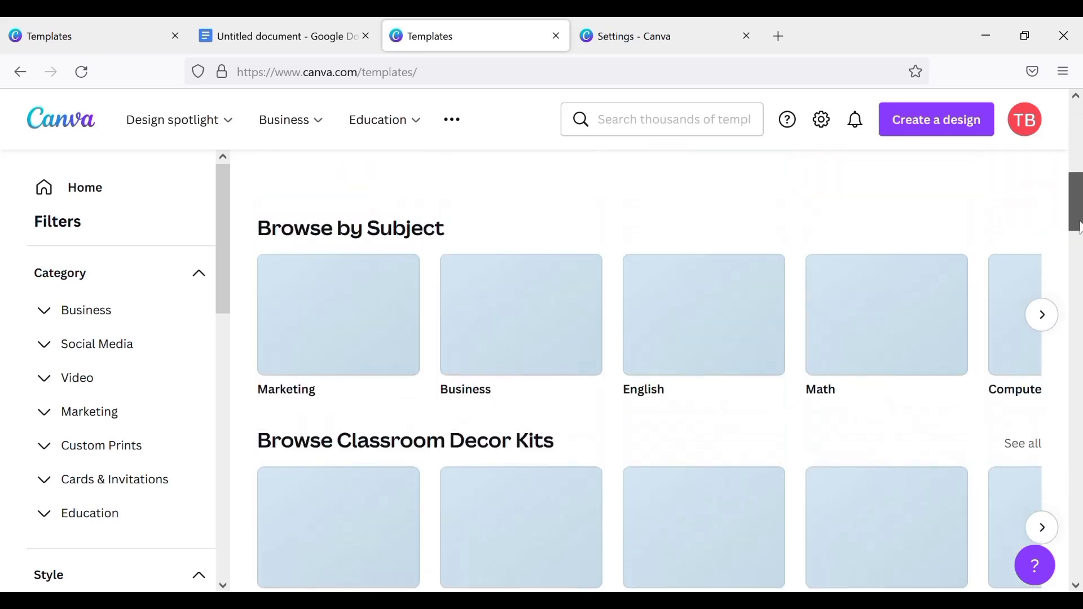
scroll(down, 3)
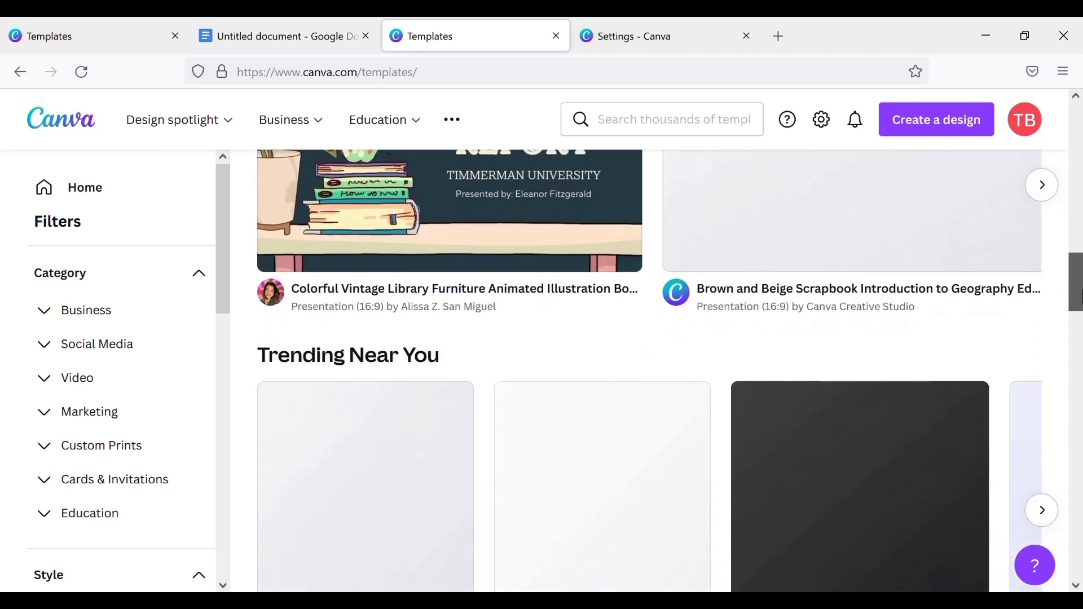
scroll(down, 3)
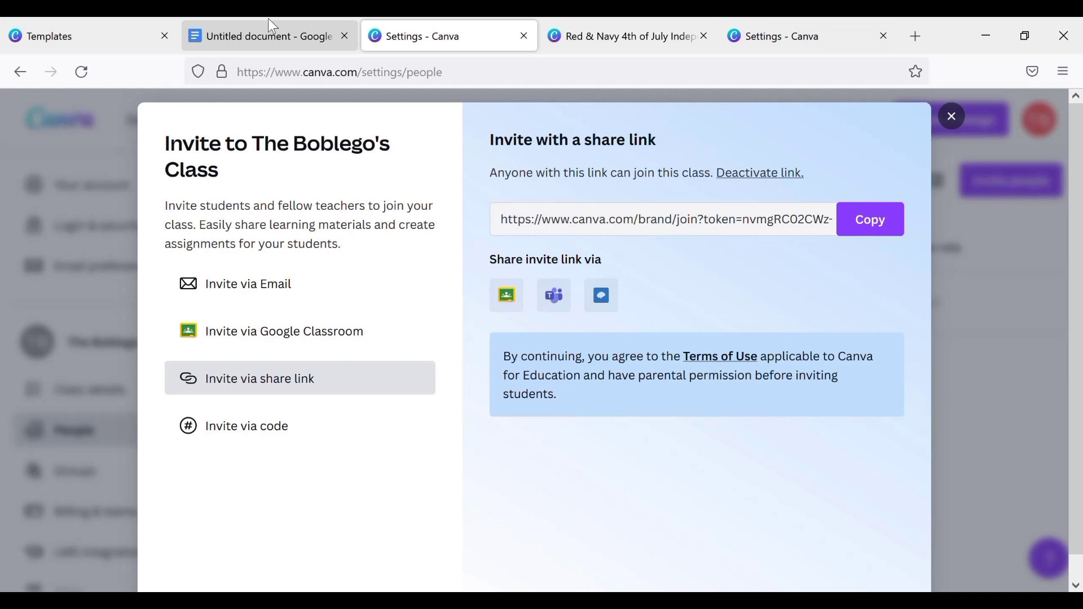
Add 'canva.com/edu-signup' as a second line beneath the student email address.
click(268, 37)
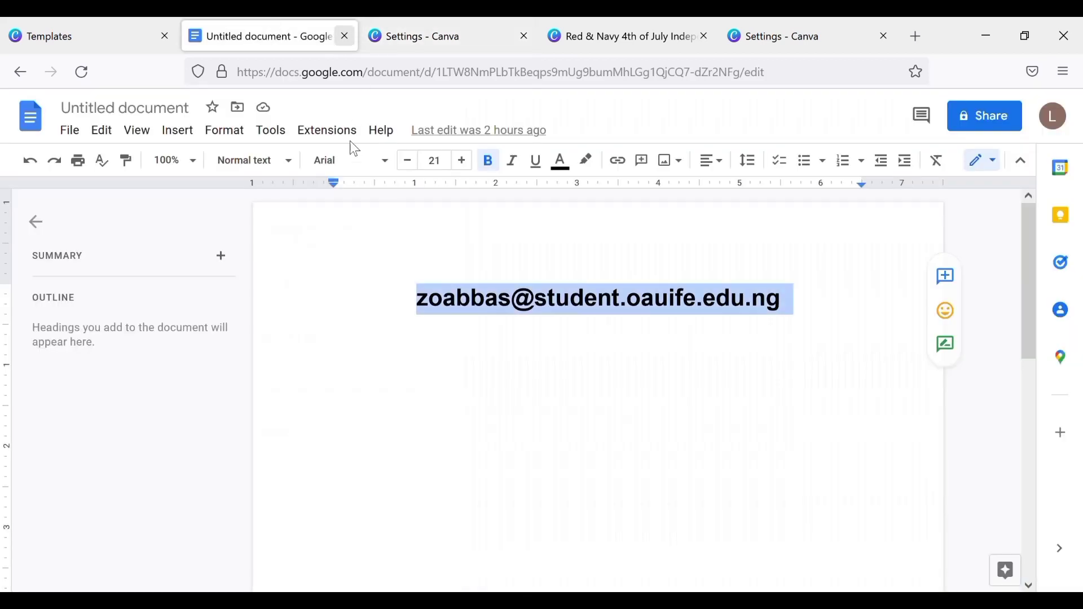
click(417, 298)
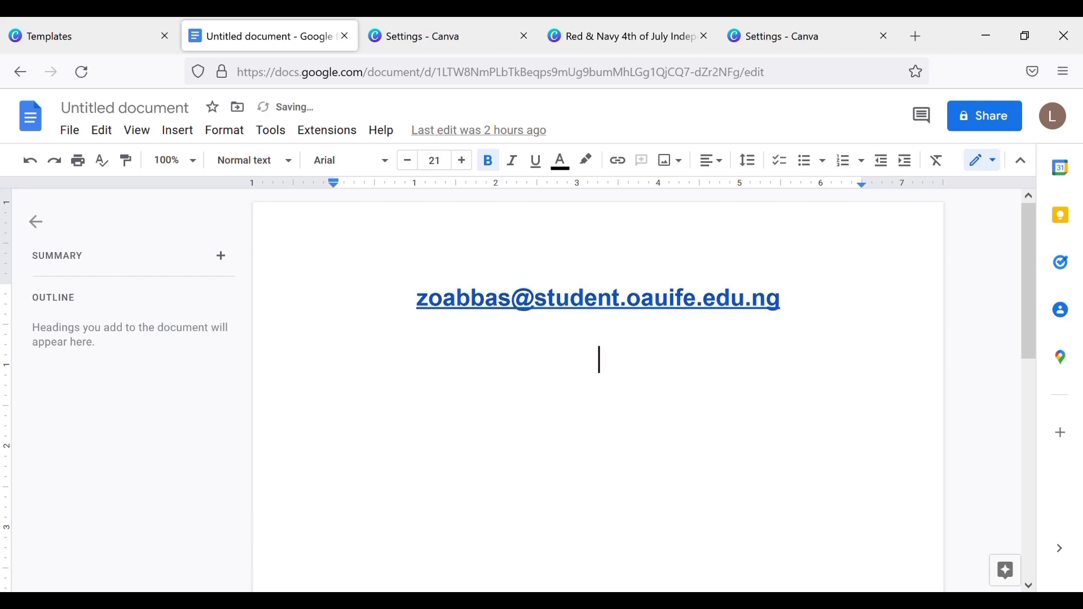
text(ca)
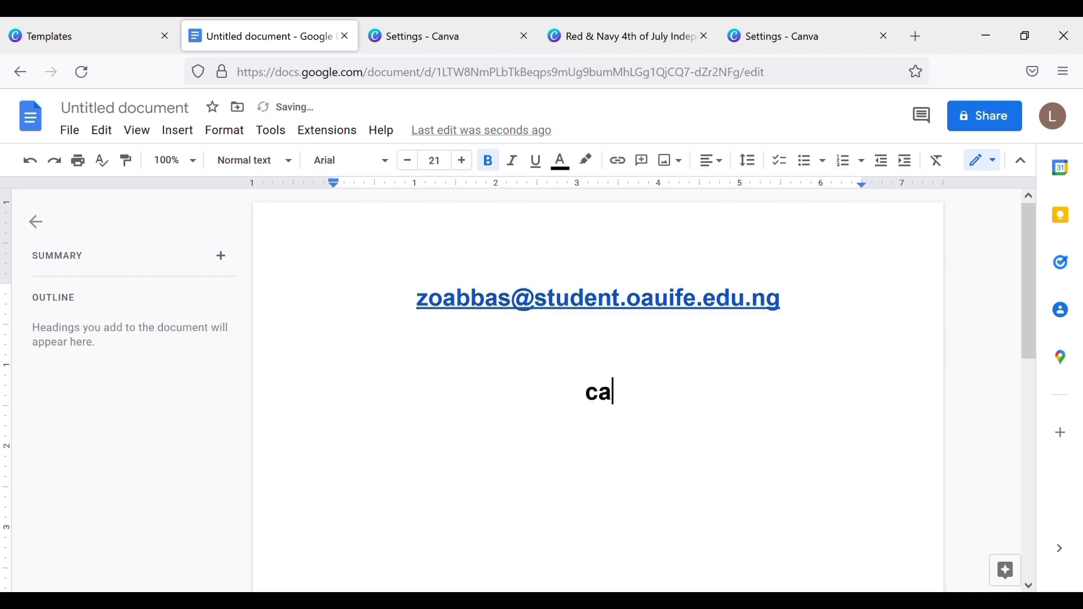
text(nva)
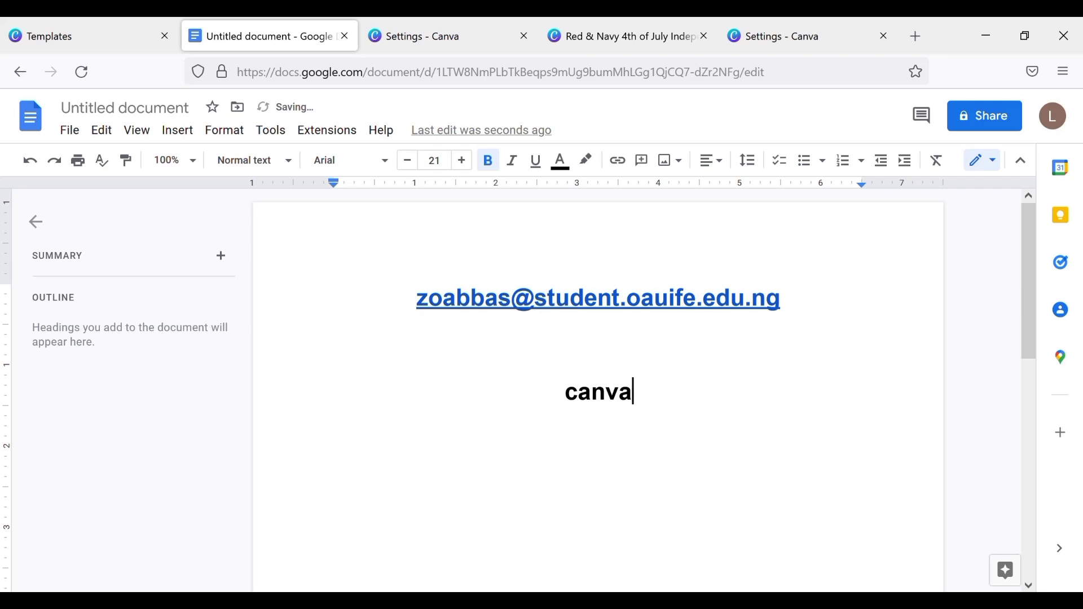
text(.)
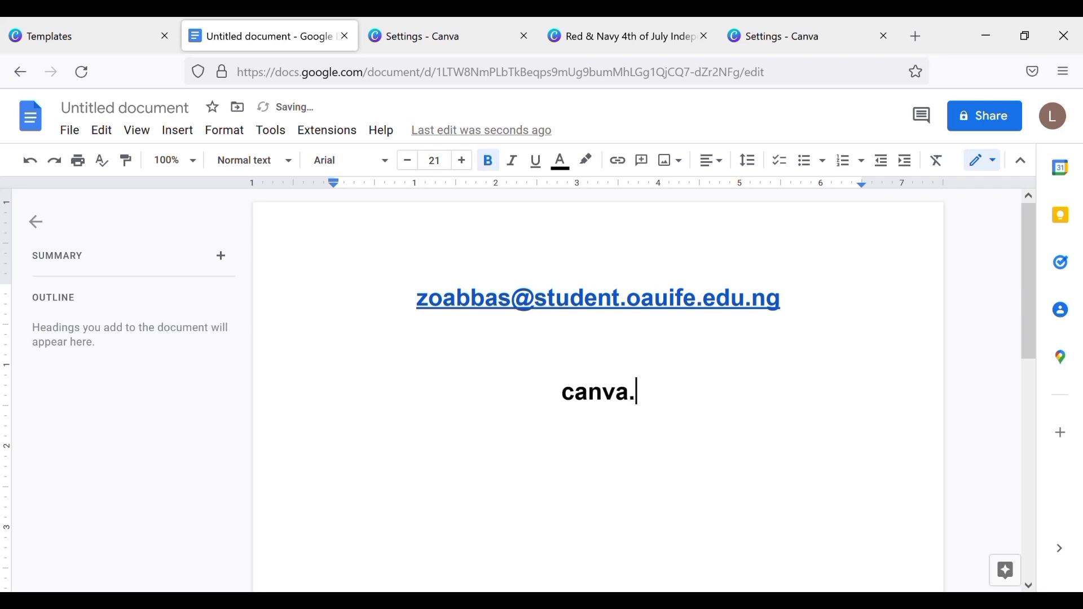
text(com/)
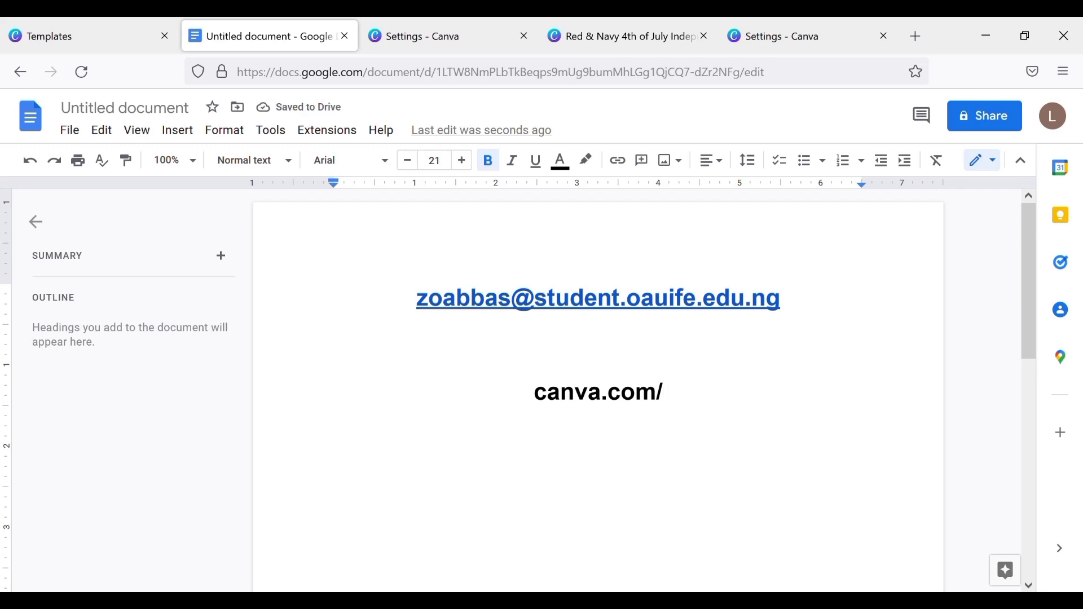
text(edu)
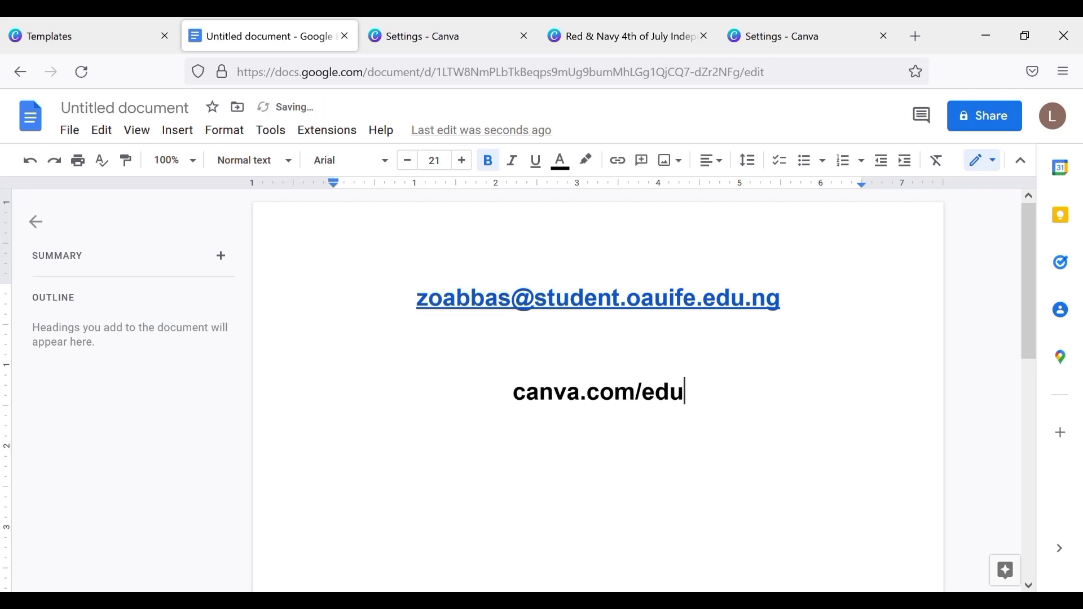
text(-)
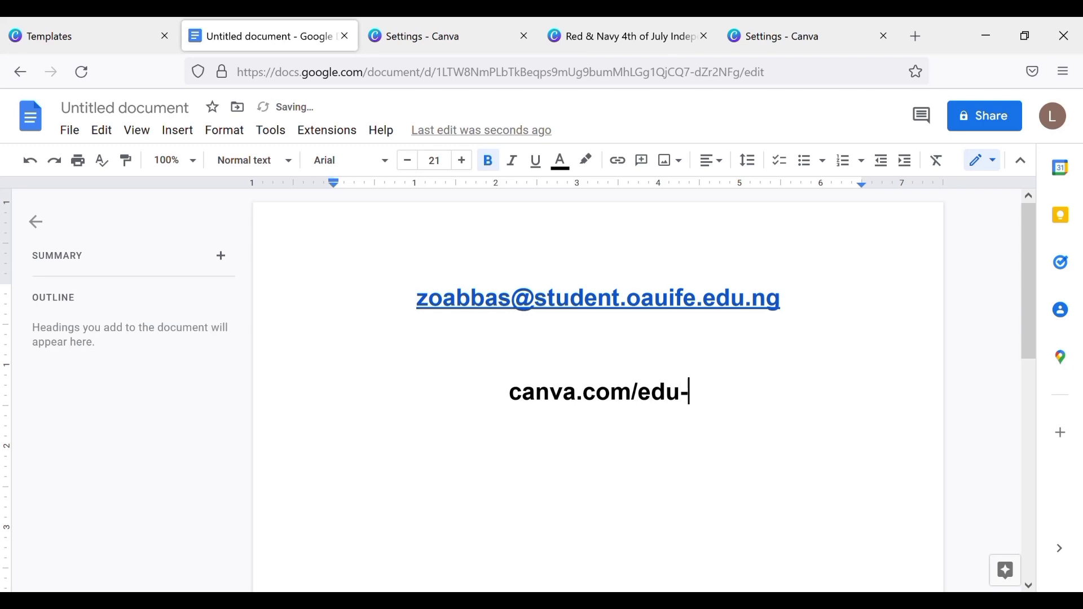
text(si)
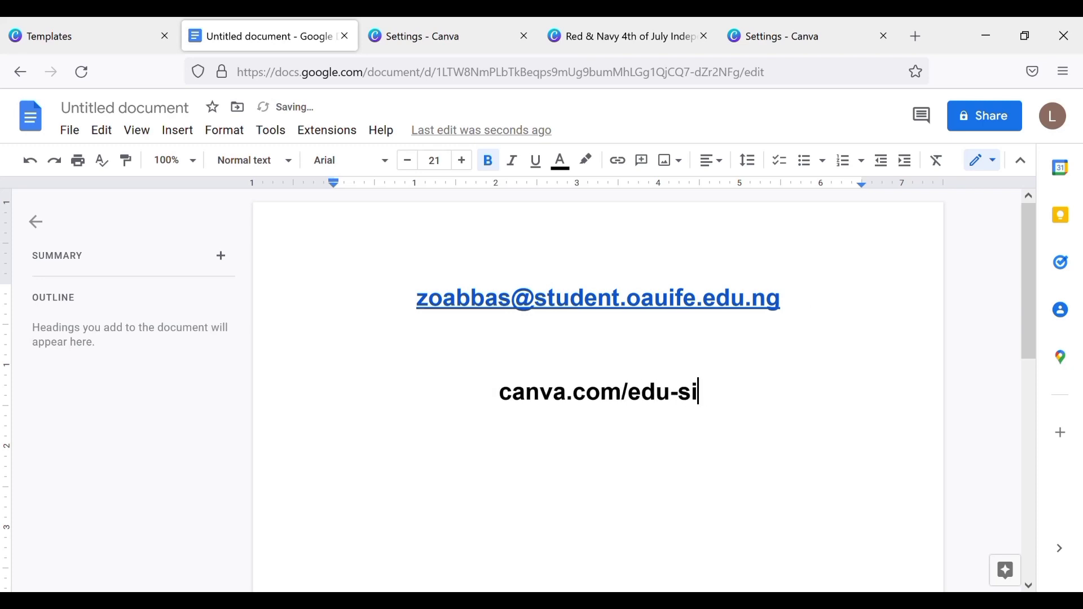
text(gnup)
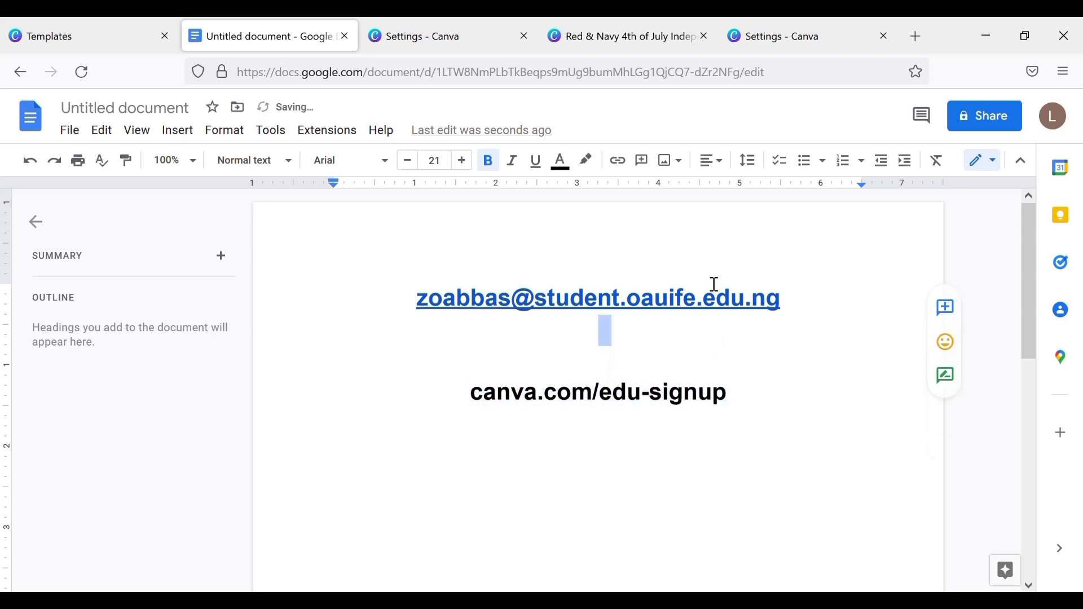
mouse_move(549, 397)
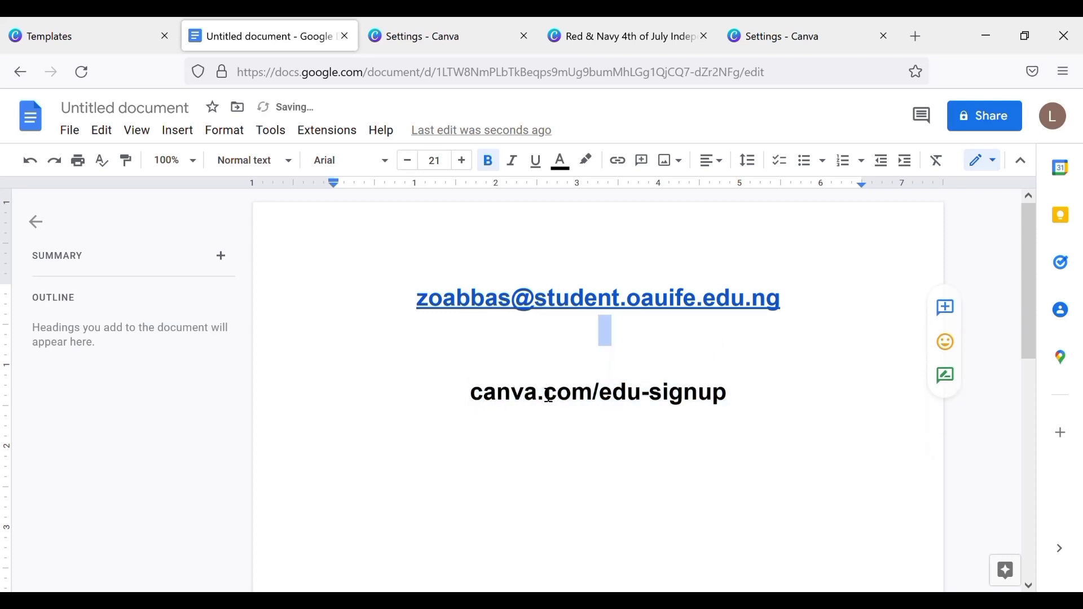
Highlight the entire canva.com/edu-signup line in the document.
click(471, 392)
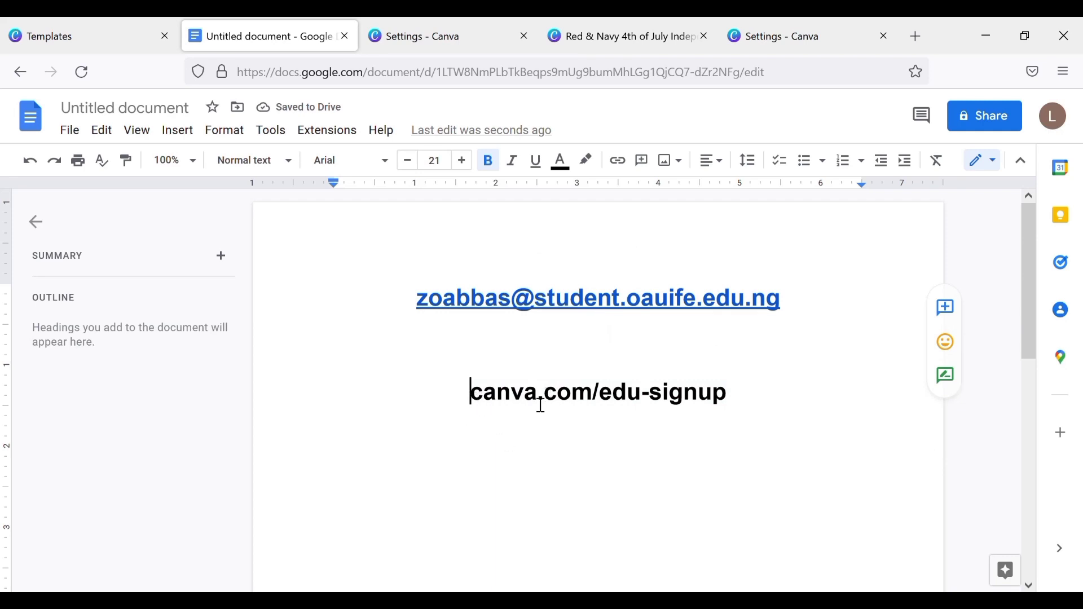
drag(471, 392, 725, 392)
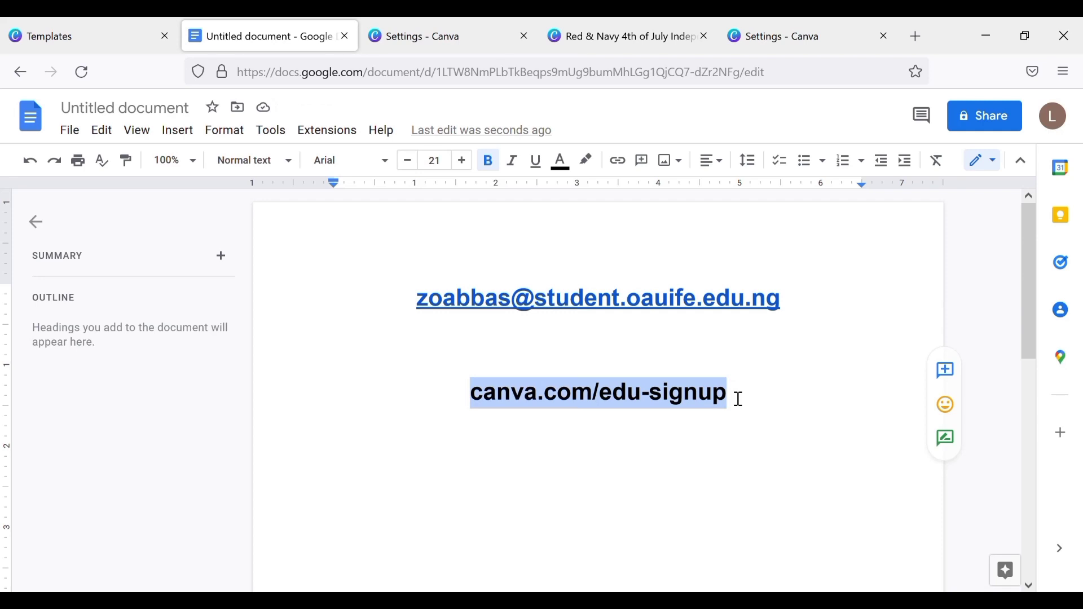
mouse_move(573, 409)
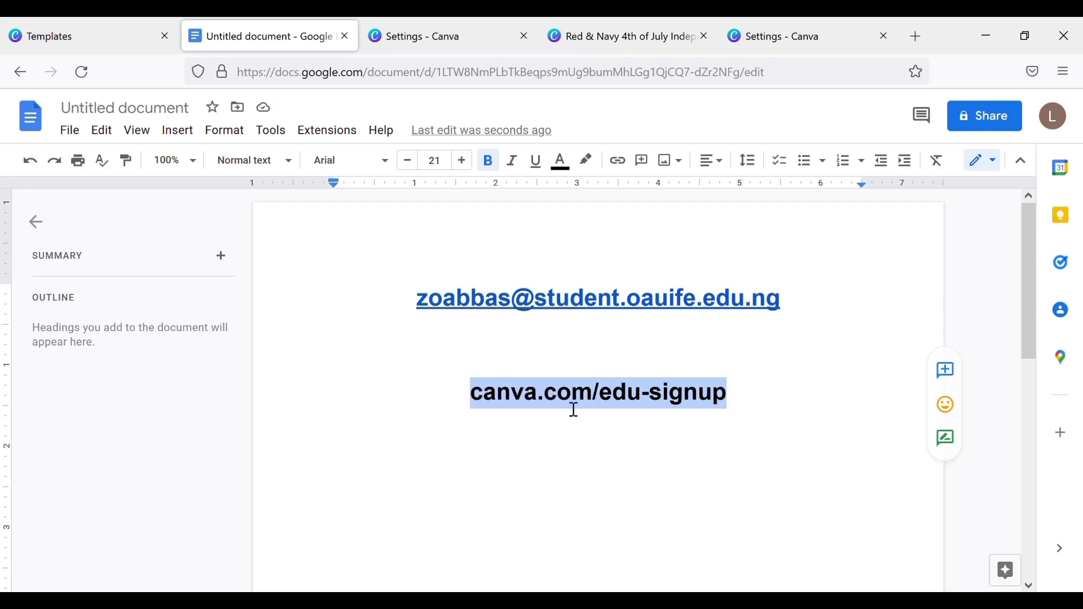